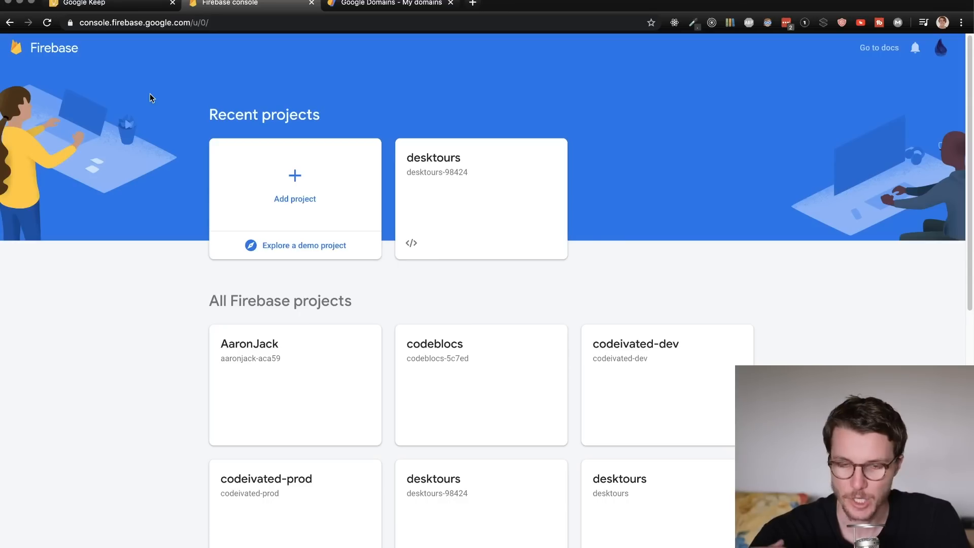
mouse_move(355, 137)
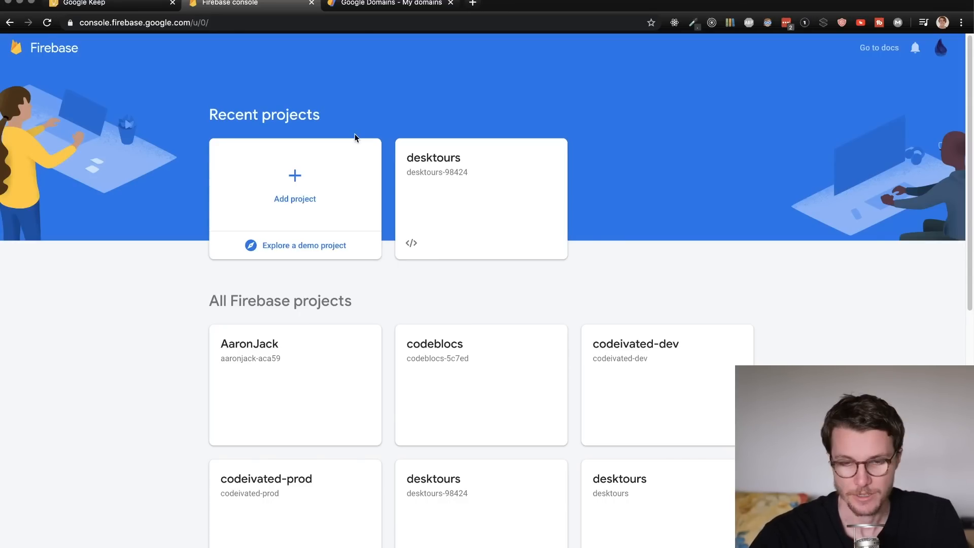
mouse_move(313, 149)
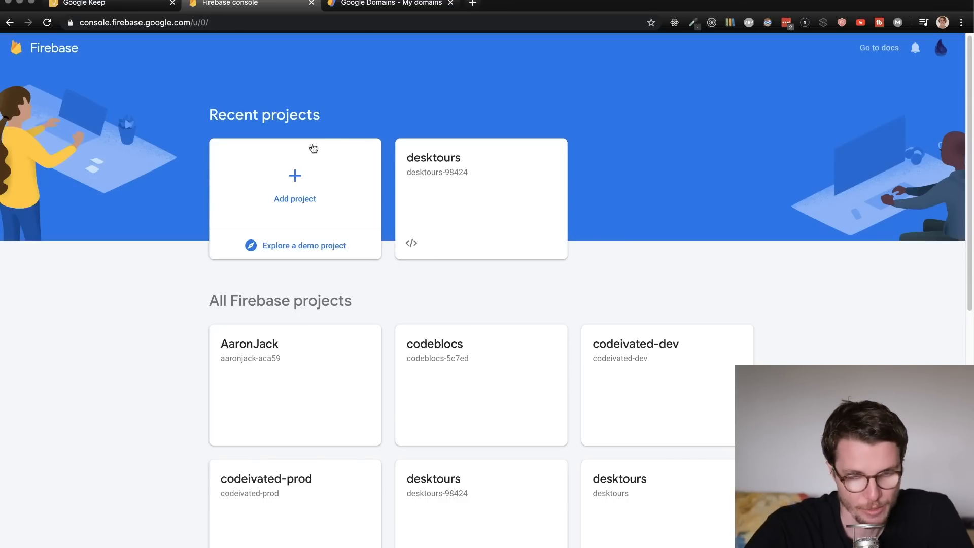
Step: Add a Firebase project named test-deployment and continue past the Google Analytics step
left_click(294, 184)
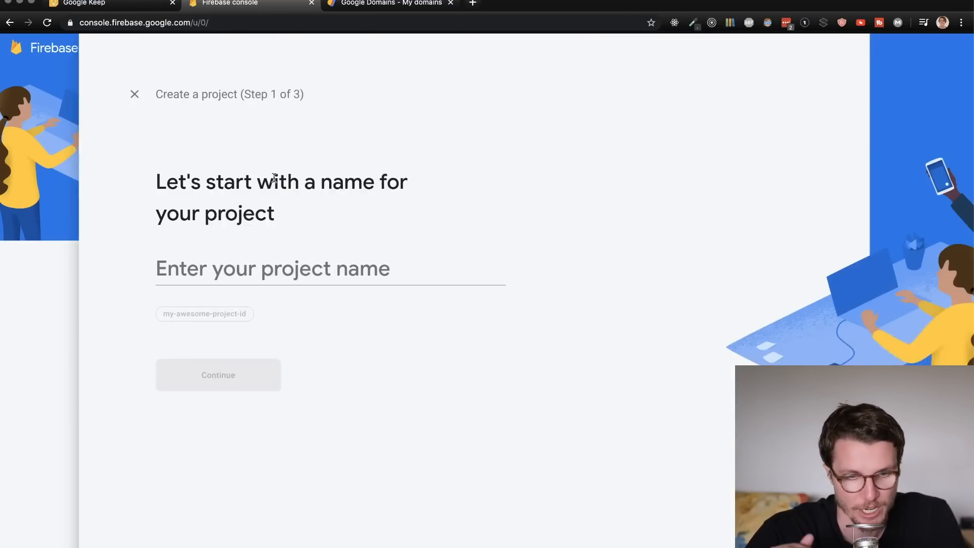
type("test-deployment")
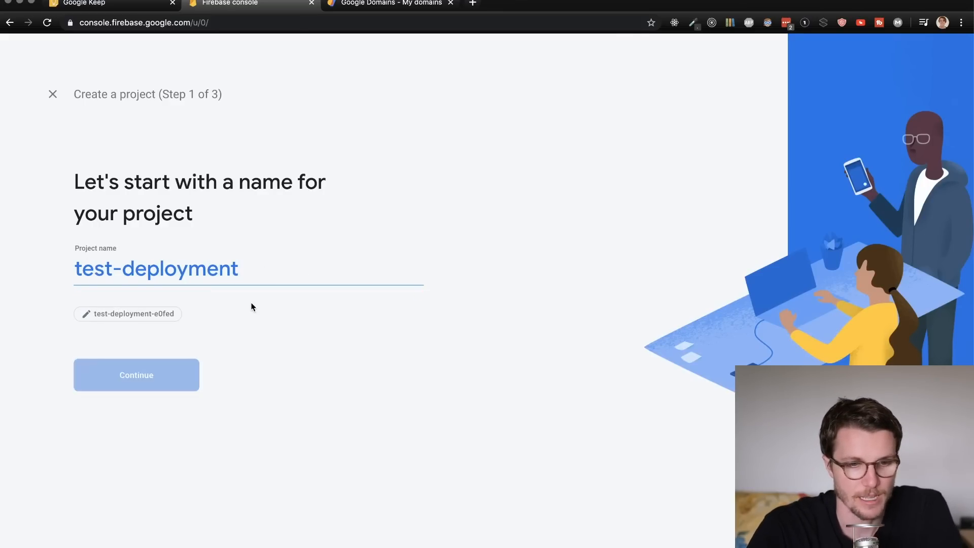
left_click(136, 374)
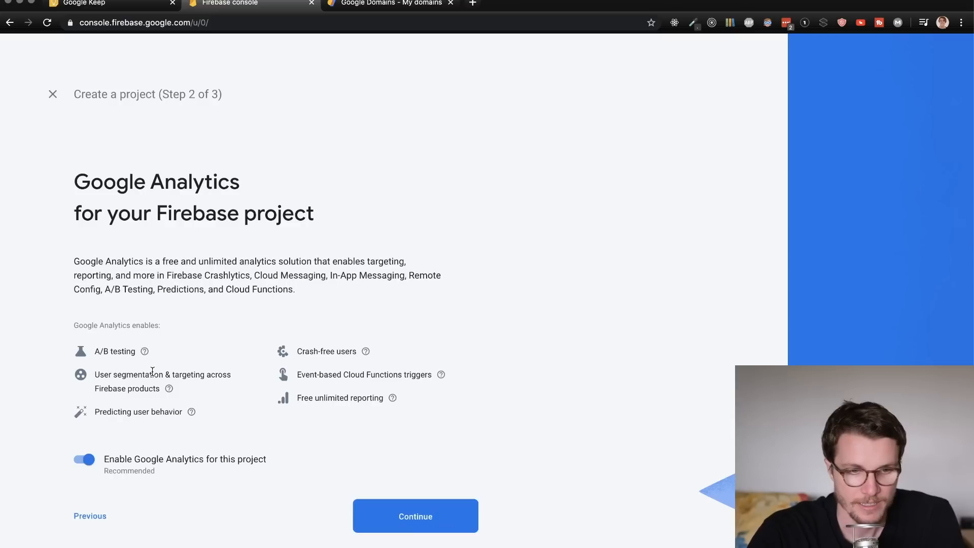
mouse_move(73, 452)
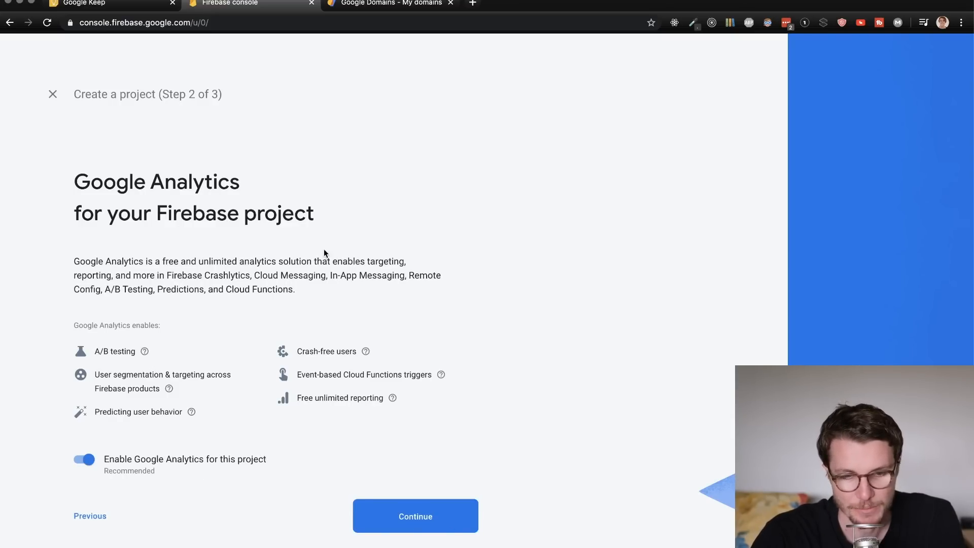
mouse_move(329, 325)
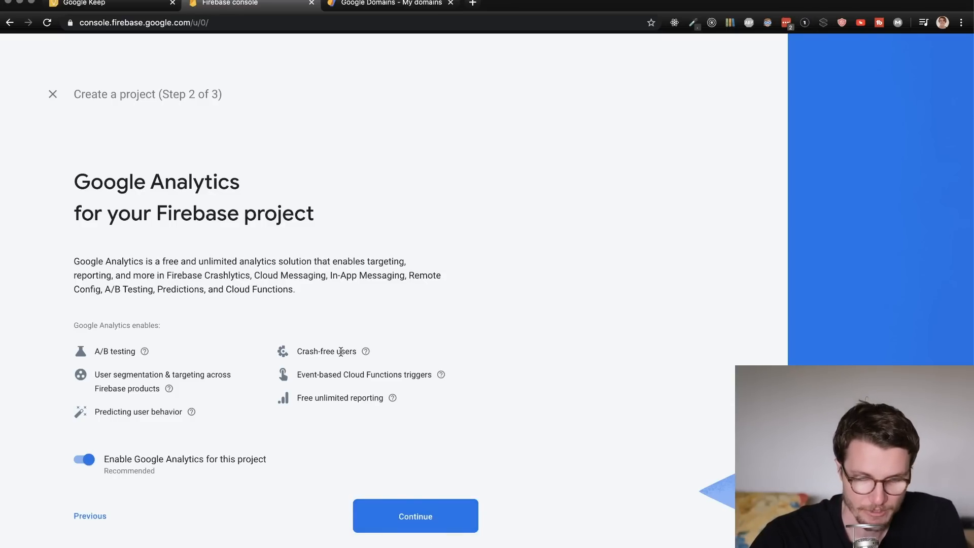
left_click(414, 516)
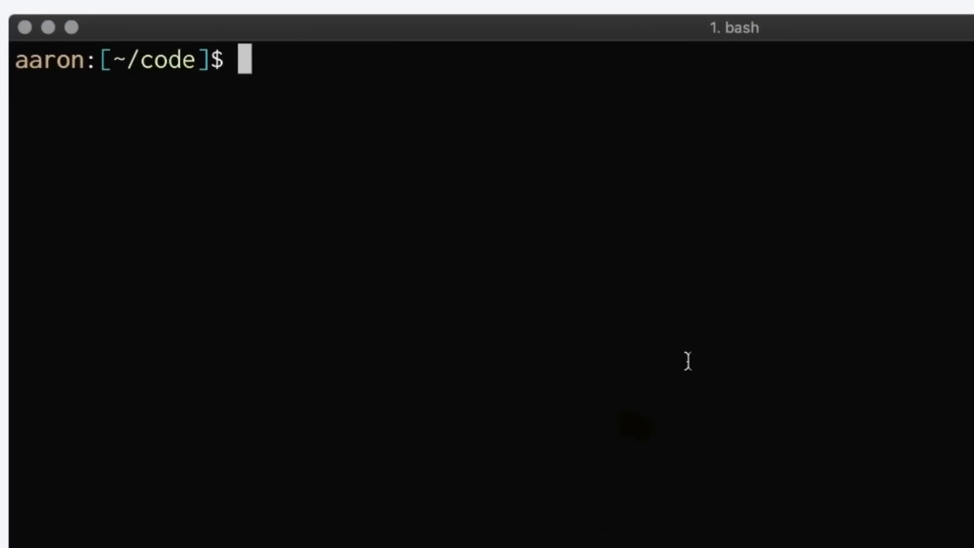
Step: Make a fake-html folder with an empty index.html and open it in VS Code
type("mkdir")
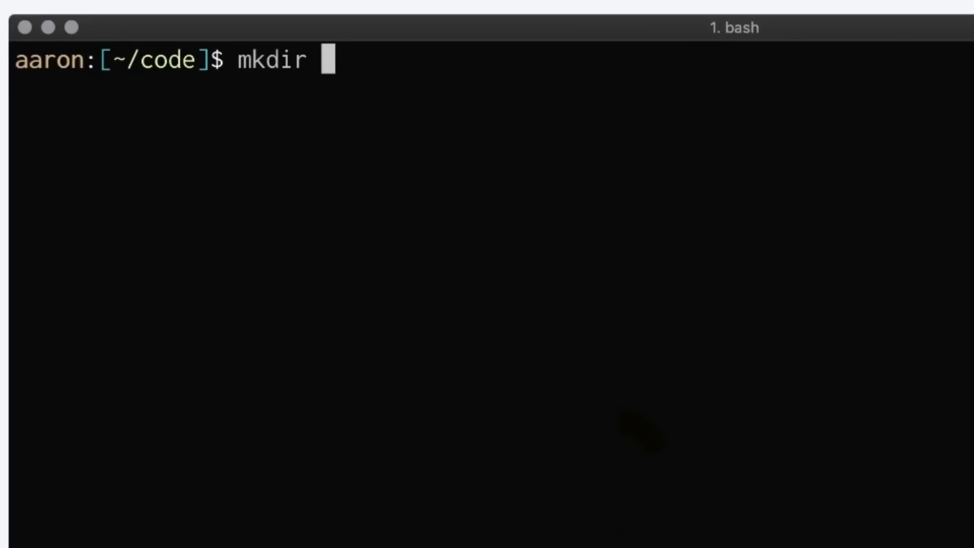
type("fake-html")
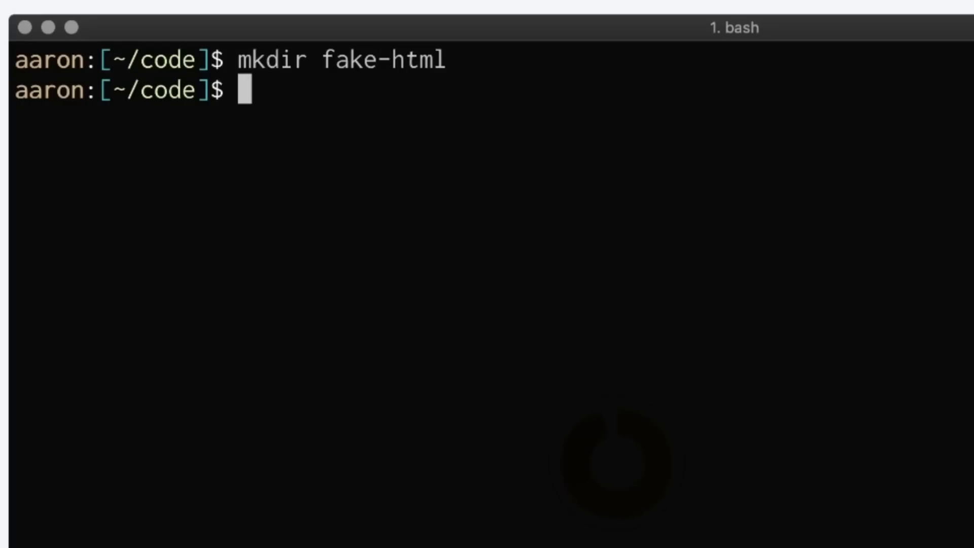
type("cd fake-html")
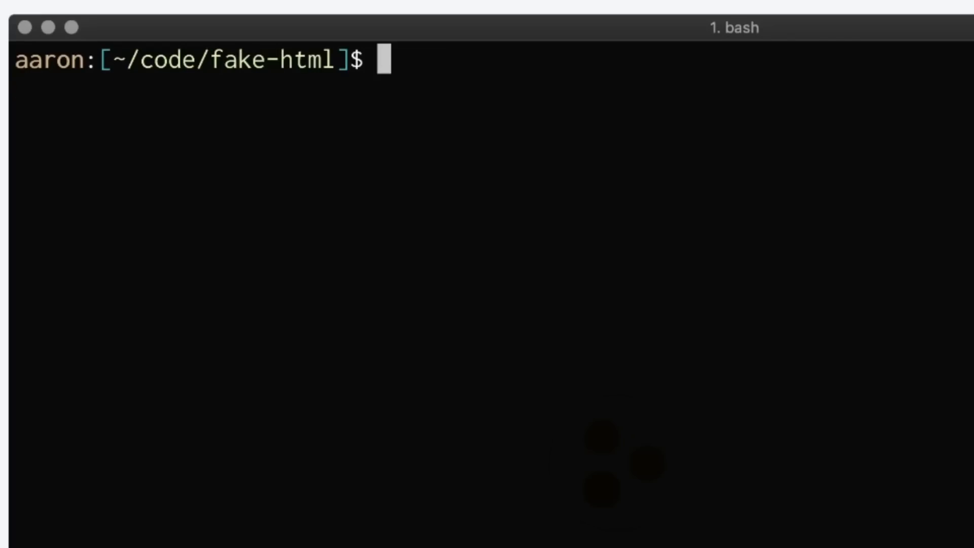
type("touch index.html")
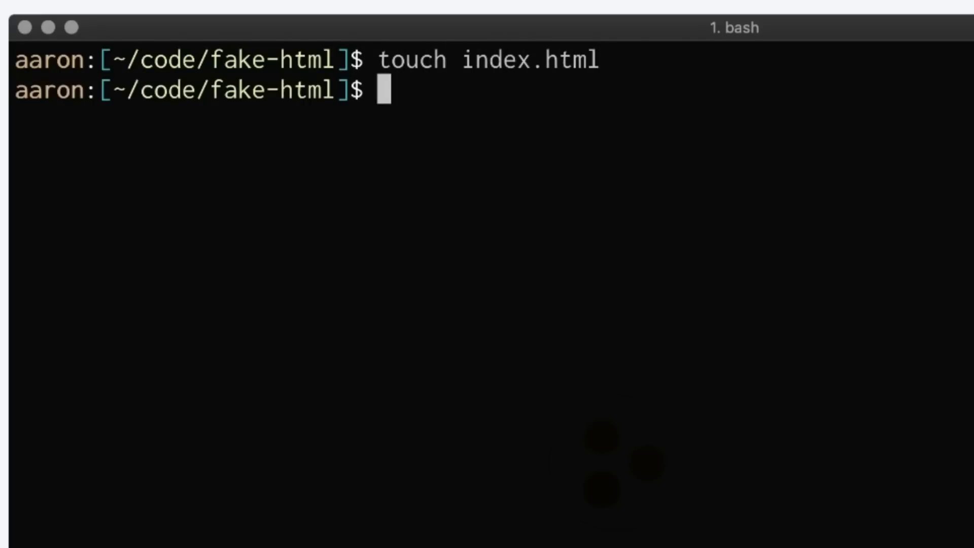
type("code index.html")
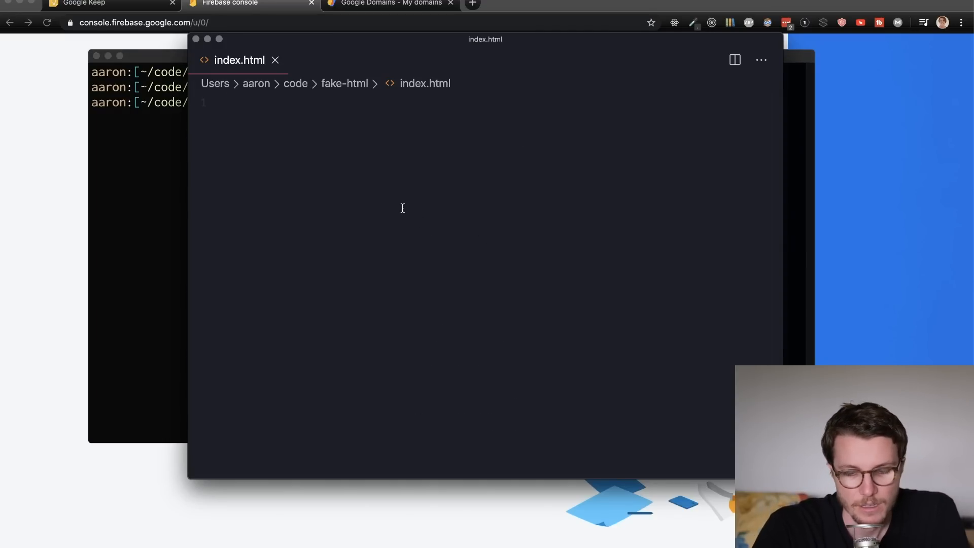
Step: Write <div>This is my app</div> into index.html
type("<div></div>")
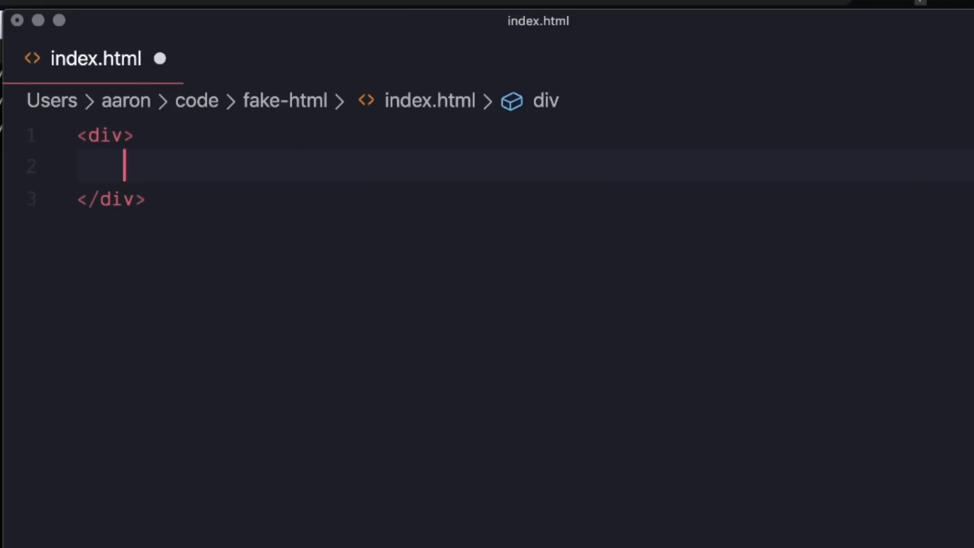
type("This is my")
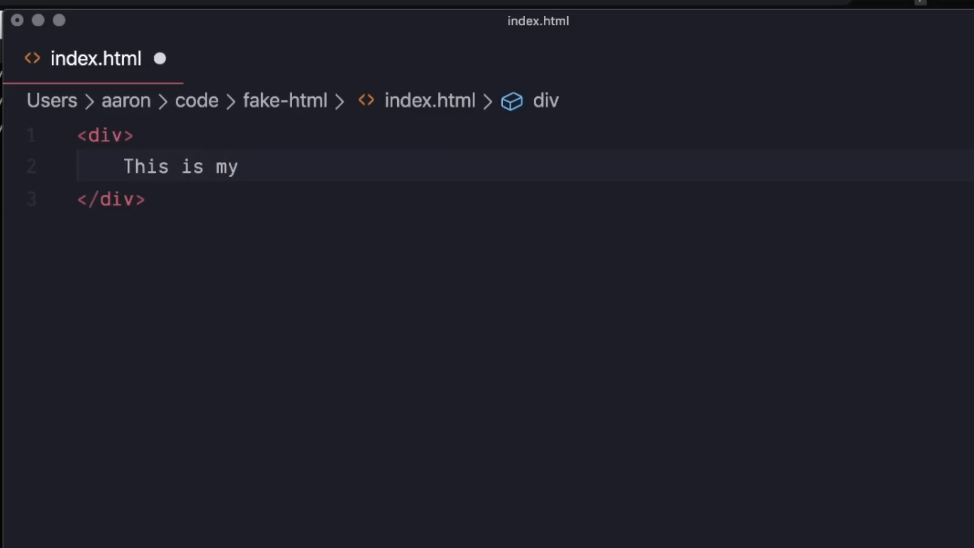
type("app")
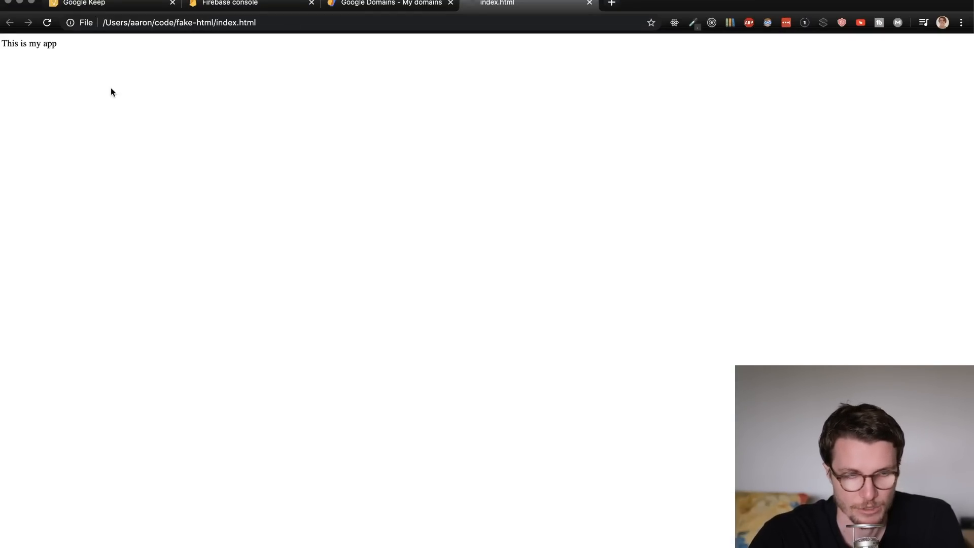
Step: Return to the Firebase tab and enter the ready test-deployment project
left_click(386, 4)
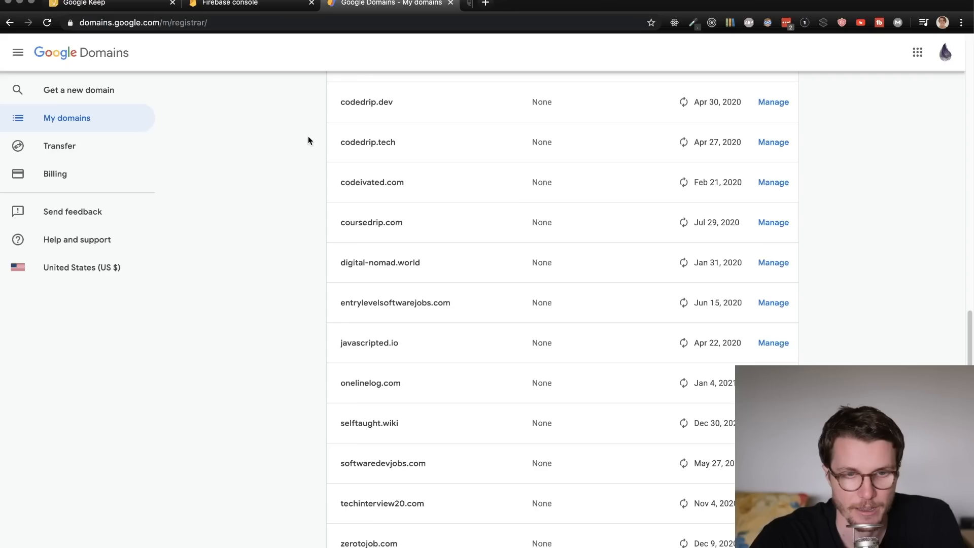
left_click(228, 4)
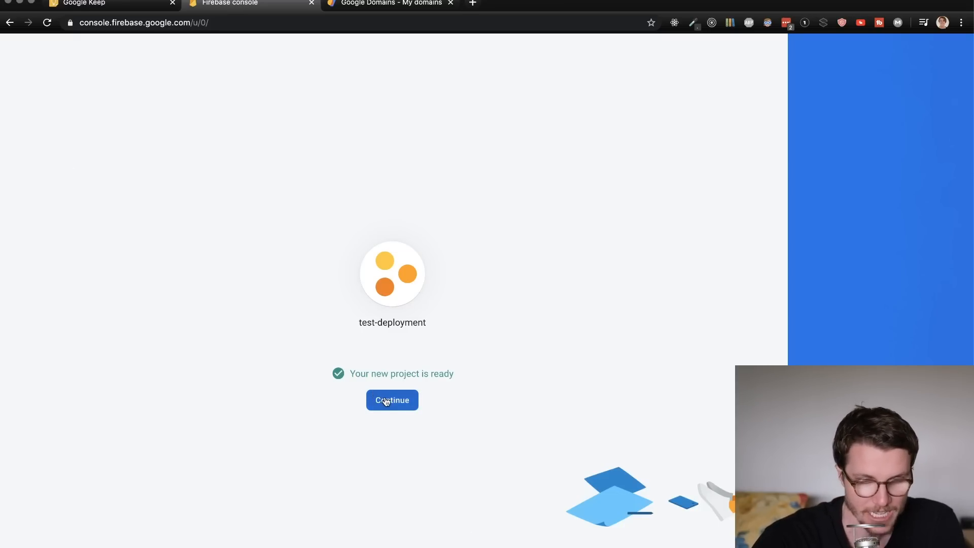
left_click(392, 400)
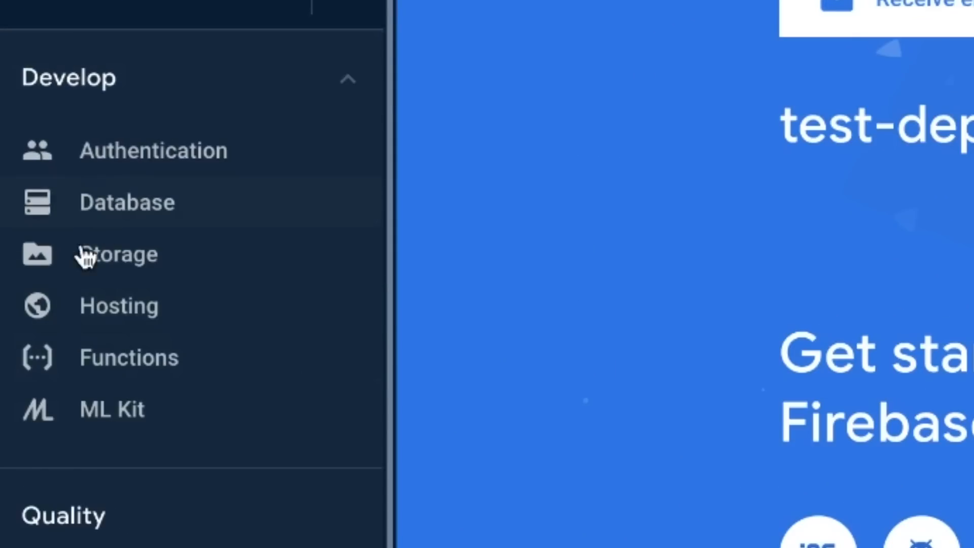
mouse_move(244, 366)
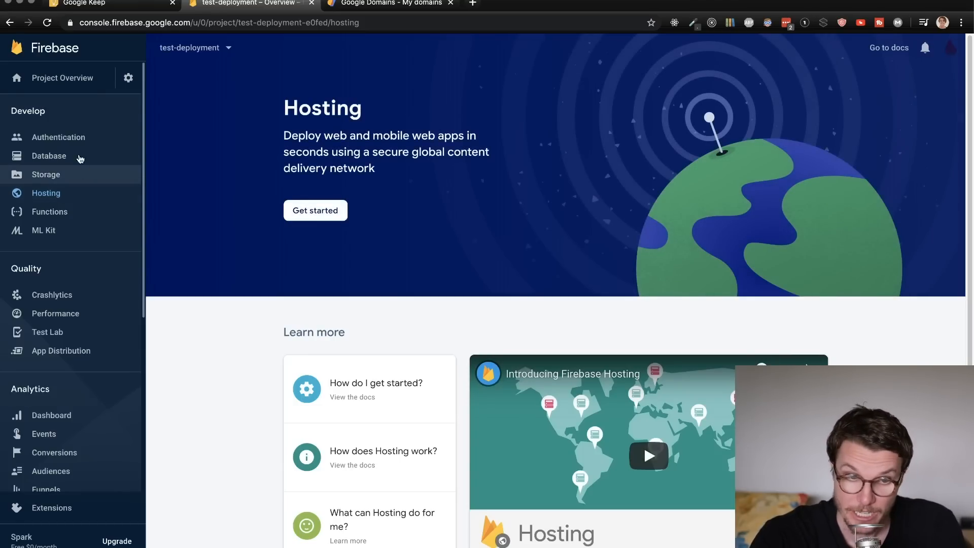
Step: Start Hosting setup, install firebase-tools via npm, advance to initialization and begin firebase login
left_click(315, 211)
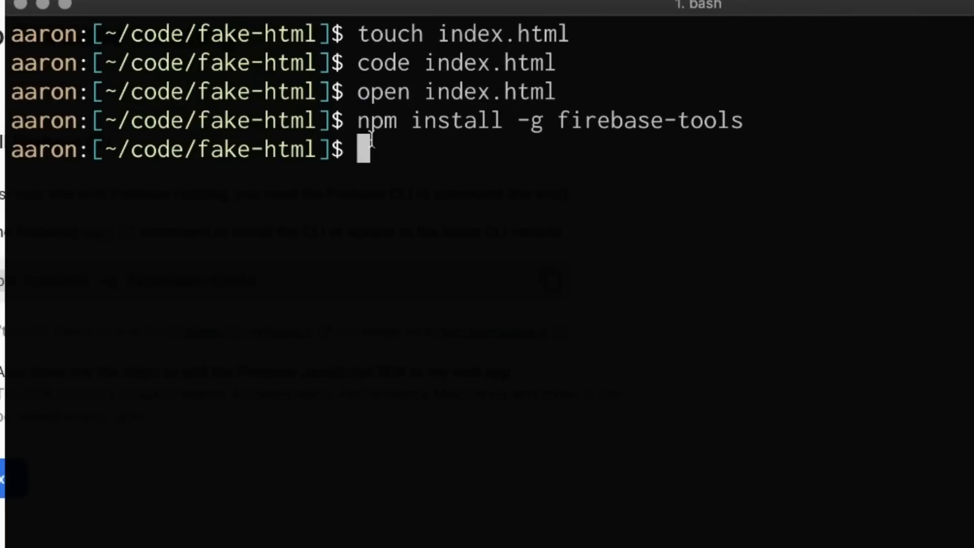
type("firebase")
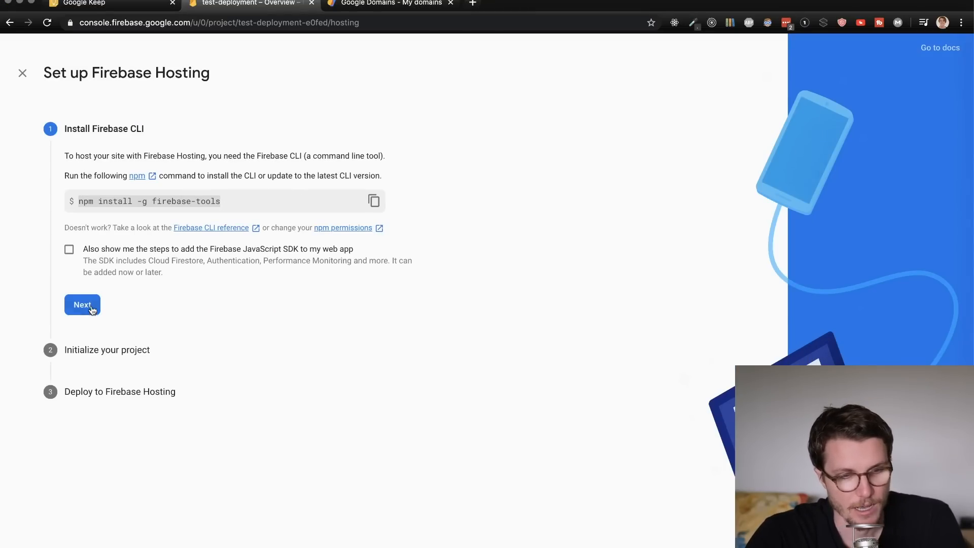
left_click(83, 305)
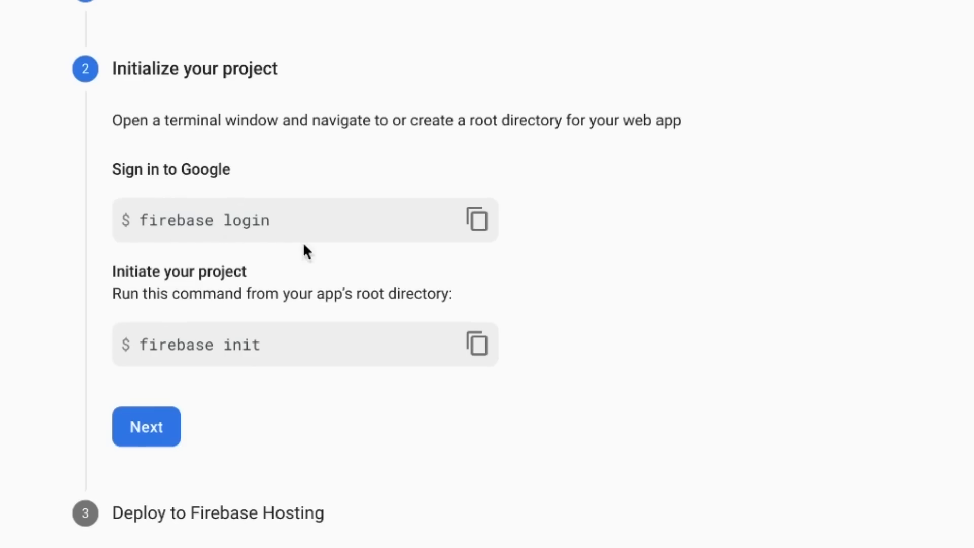
mouse_move(208, 264)
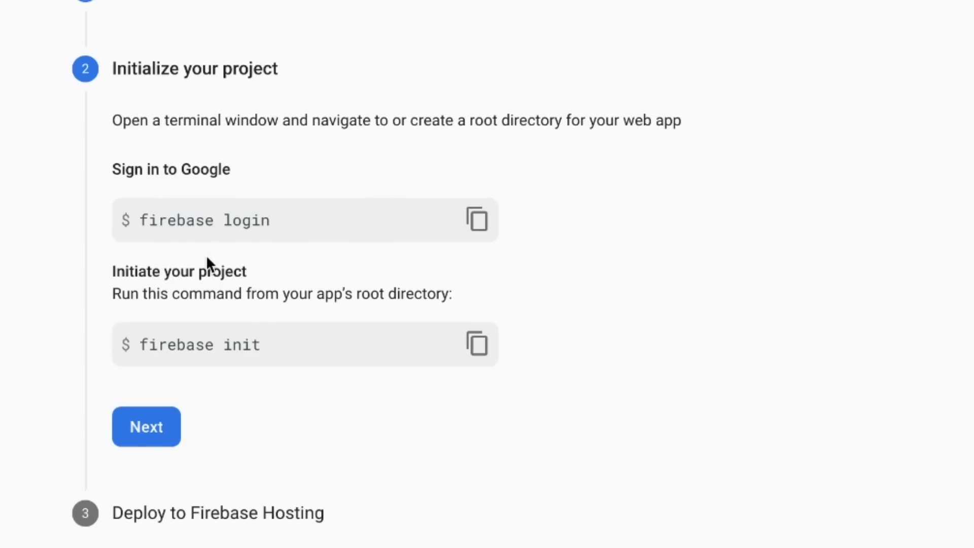
mouse_move(477, 219)
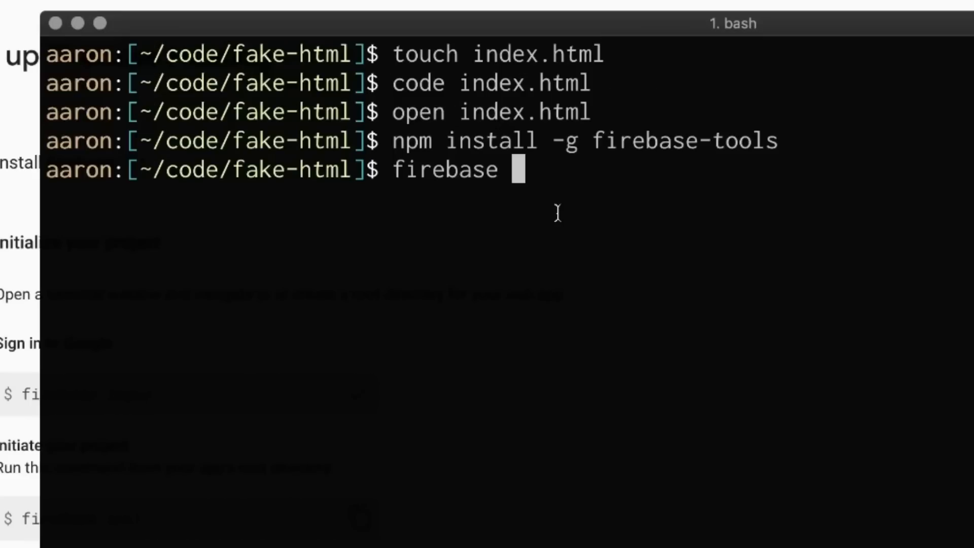
type("login")
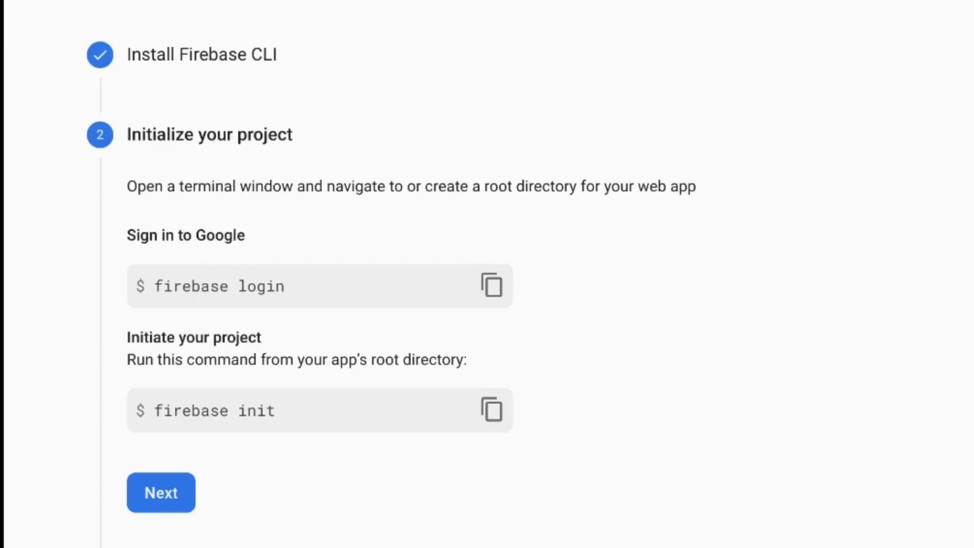
mouse_move(356, 401)
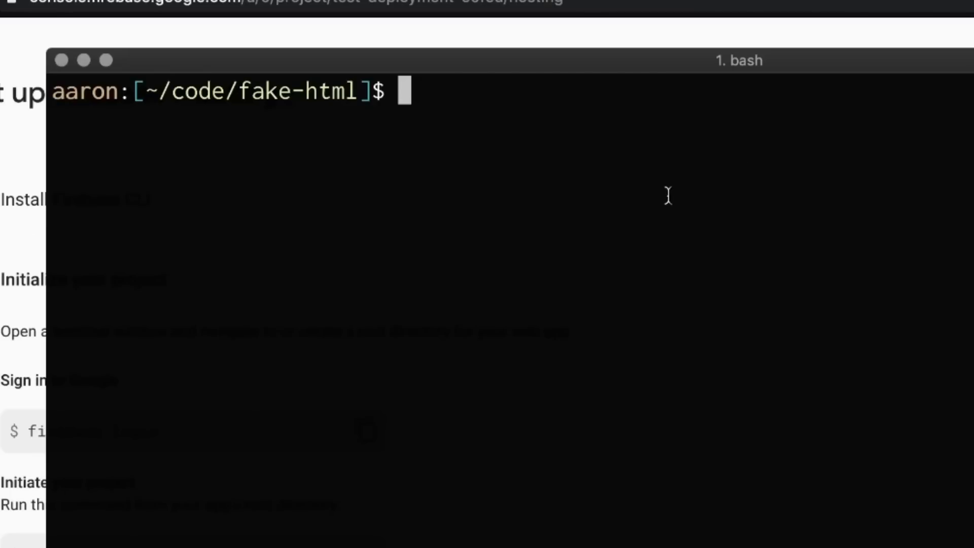
Step: Run firebase init with Hosting selected and test-deployment-e0fed as the default project
type("firebase init")
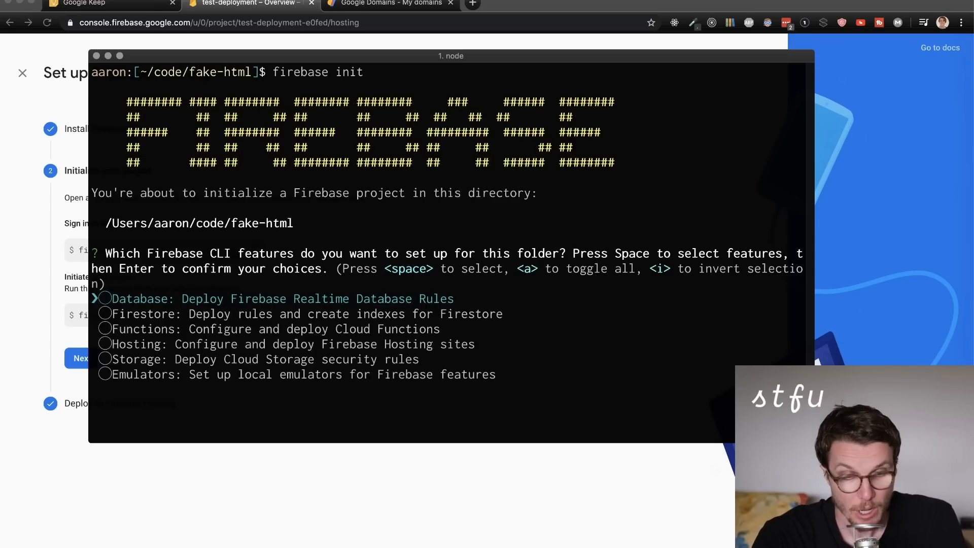
key("Down")
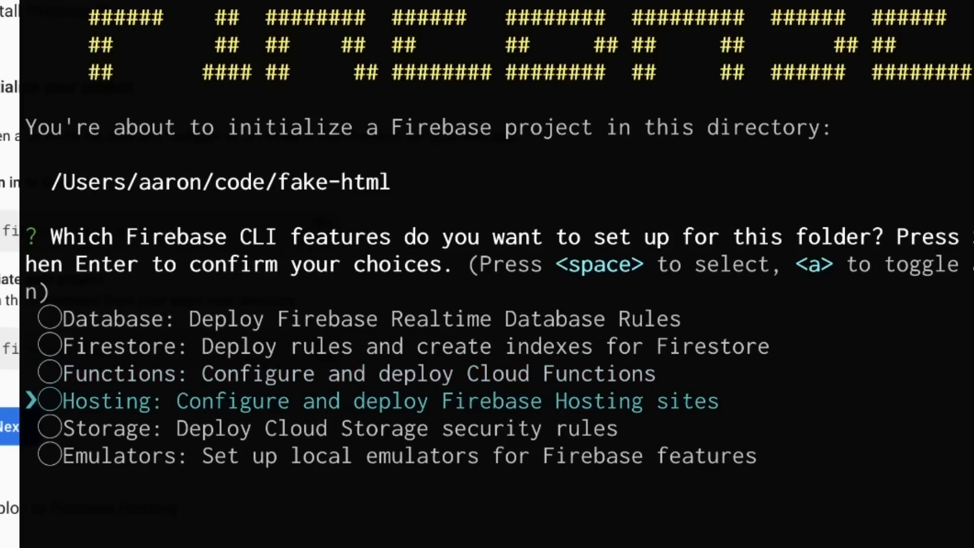
key("space")
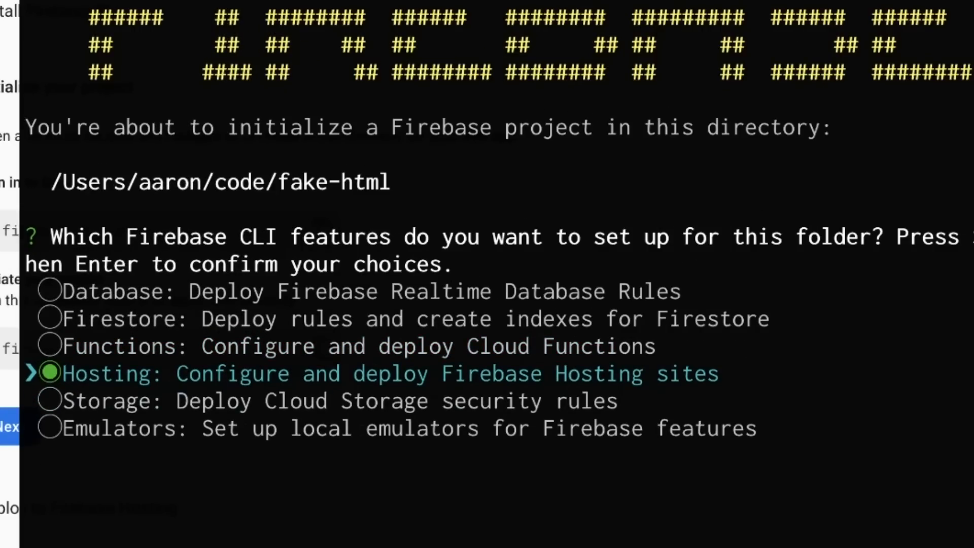
key("enter")
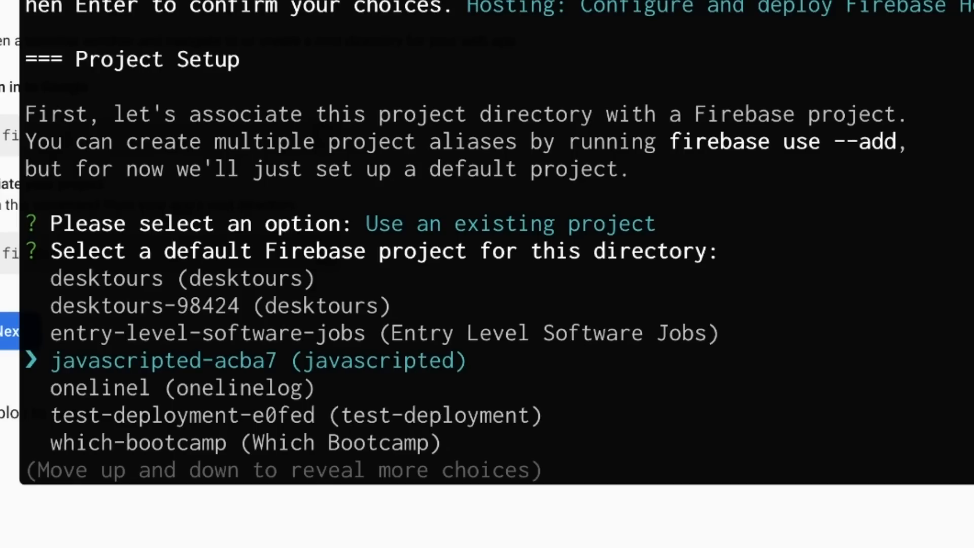
key("down")
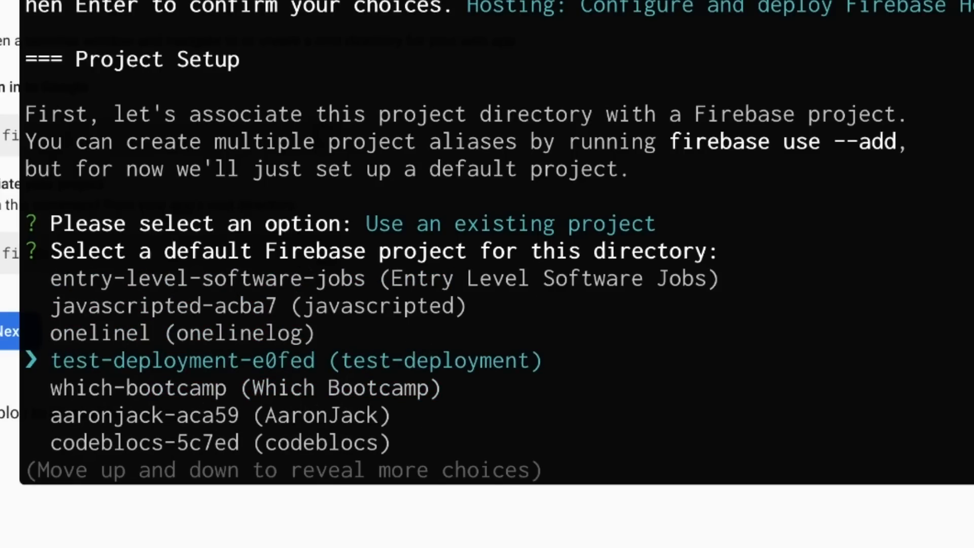
key("enter")
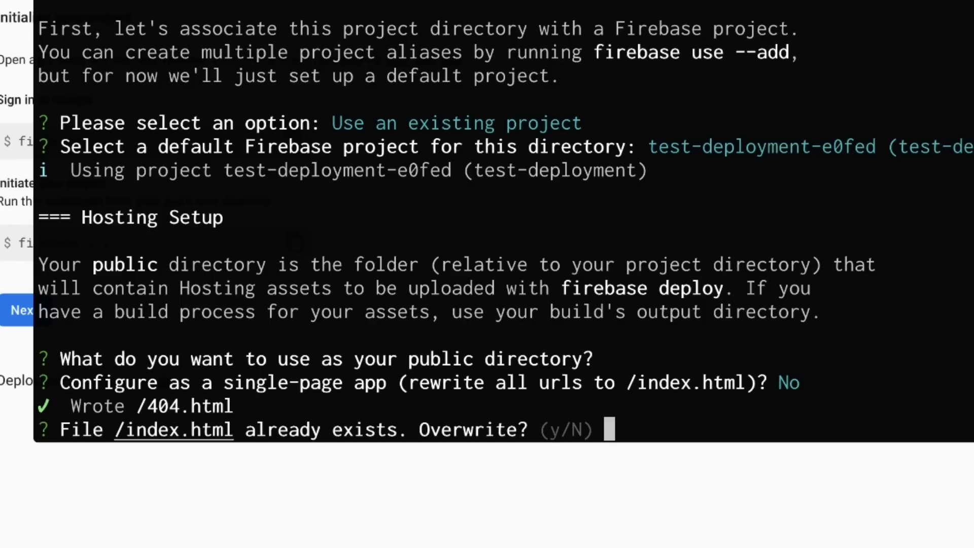
Step: Decline overwriting index.html, deploy, and visit the test-deployment-e0fed hosting URL
type("N")
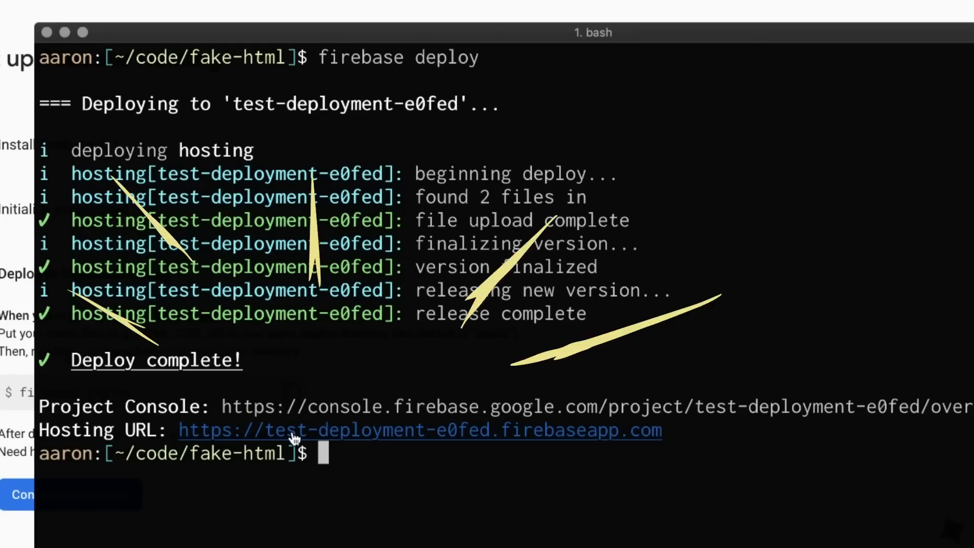
left_click(420, 430)
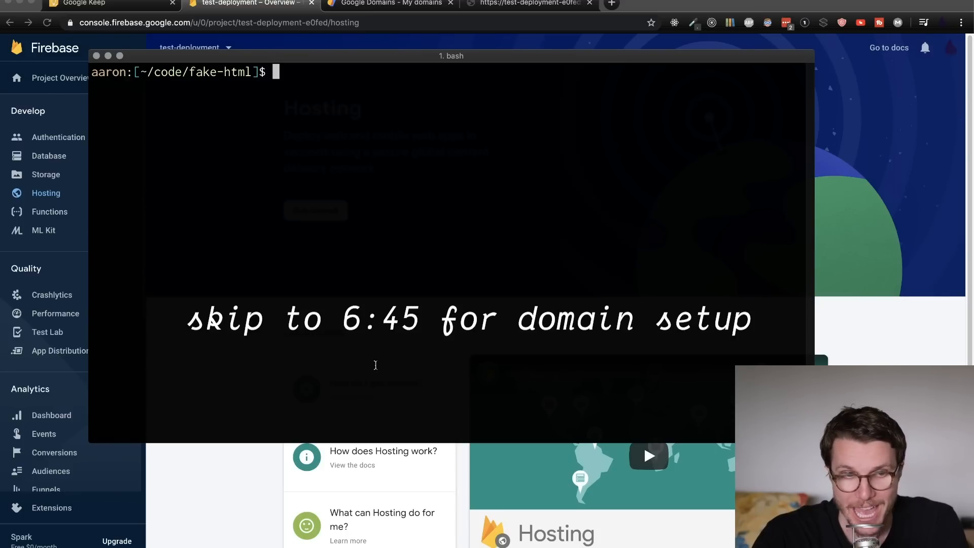
Step: Run npx create-react-app fake-react from the code folder and cd into fake-react
type("cd ..")
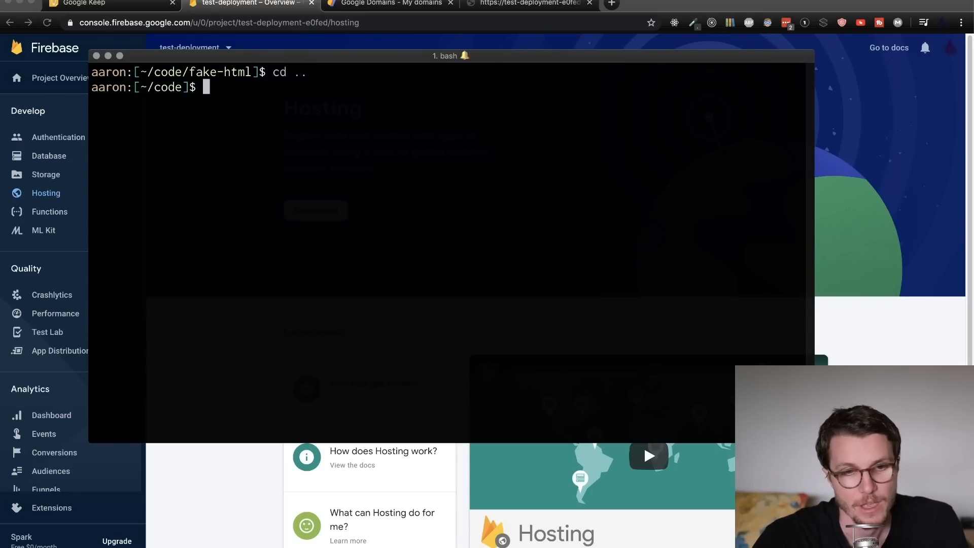
type("npx")
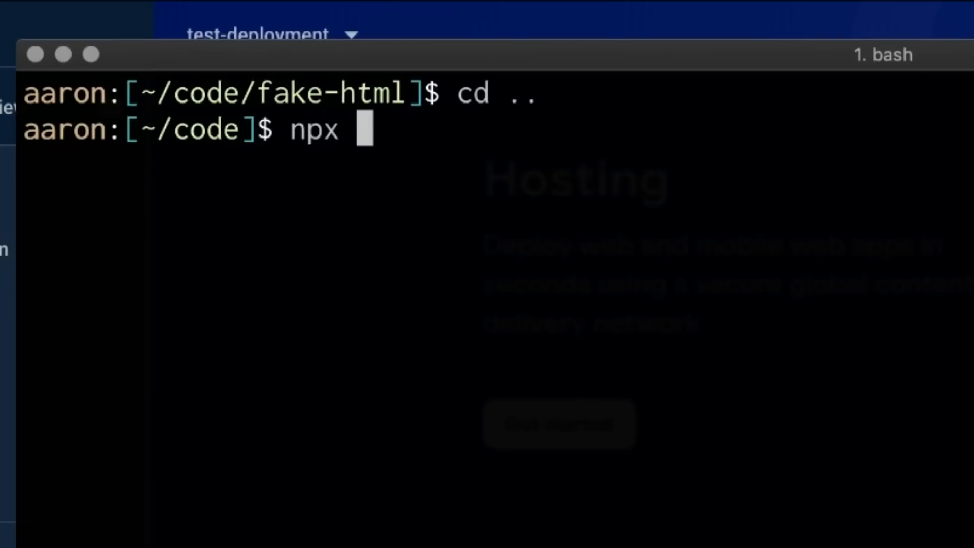
type("create-rea")
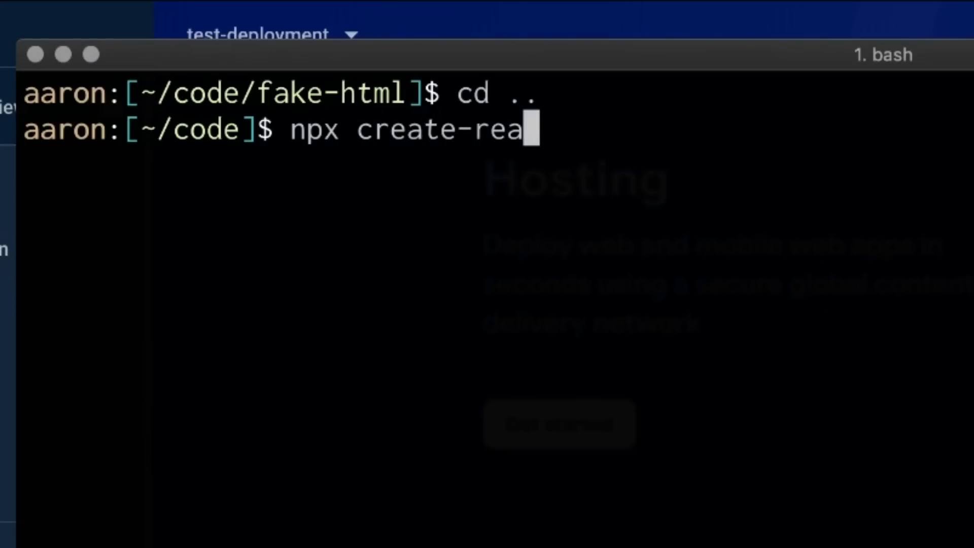
type("ct-app")
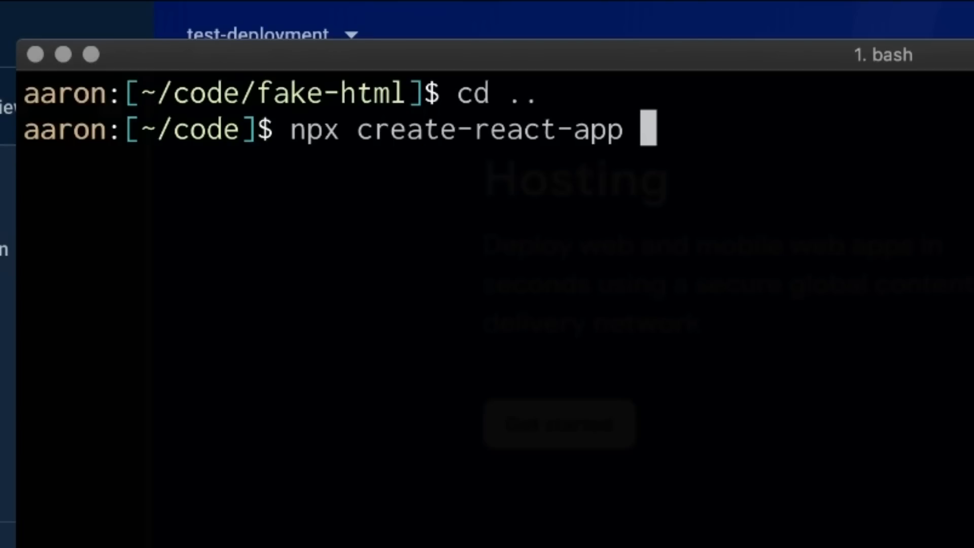
type("fake-r")
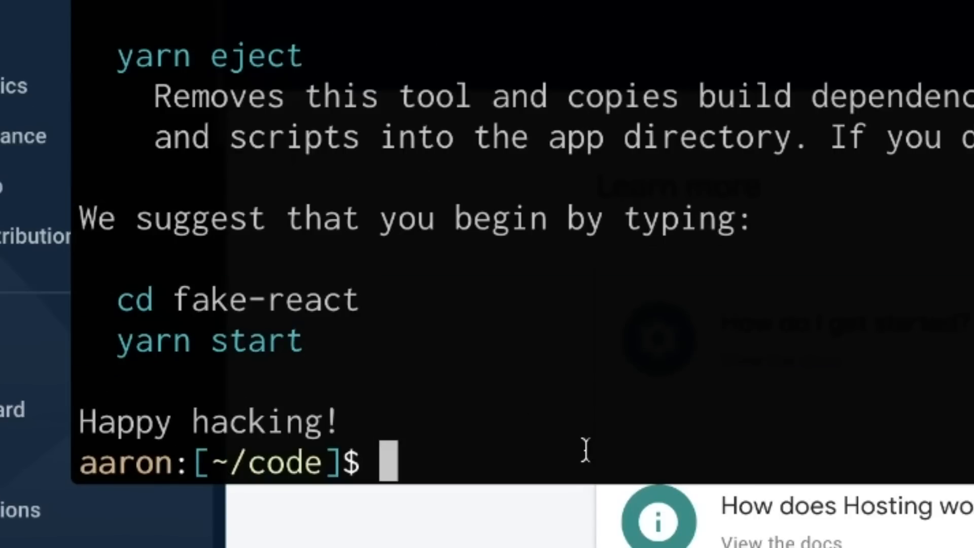
type("cd fake-")
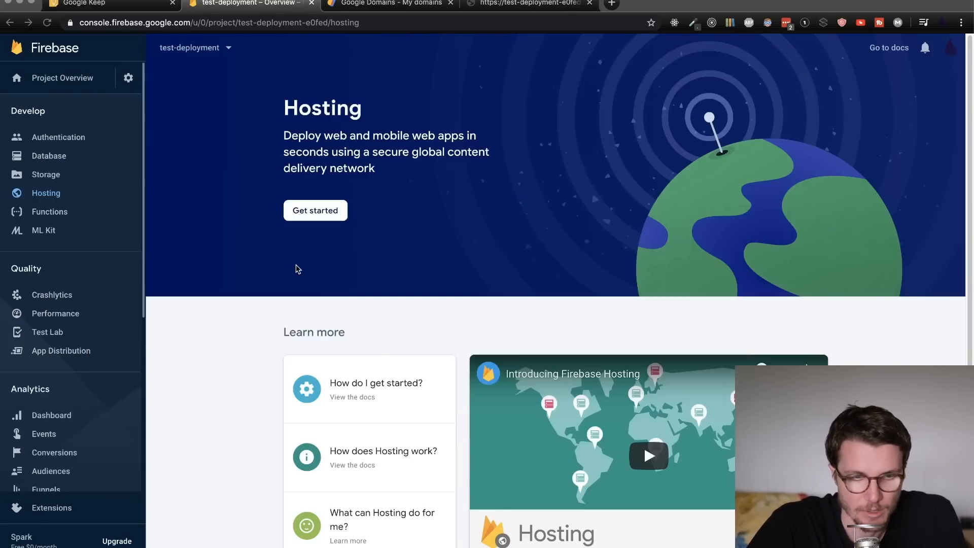
left_click(750, 4)
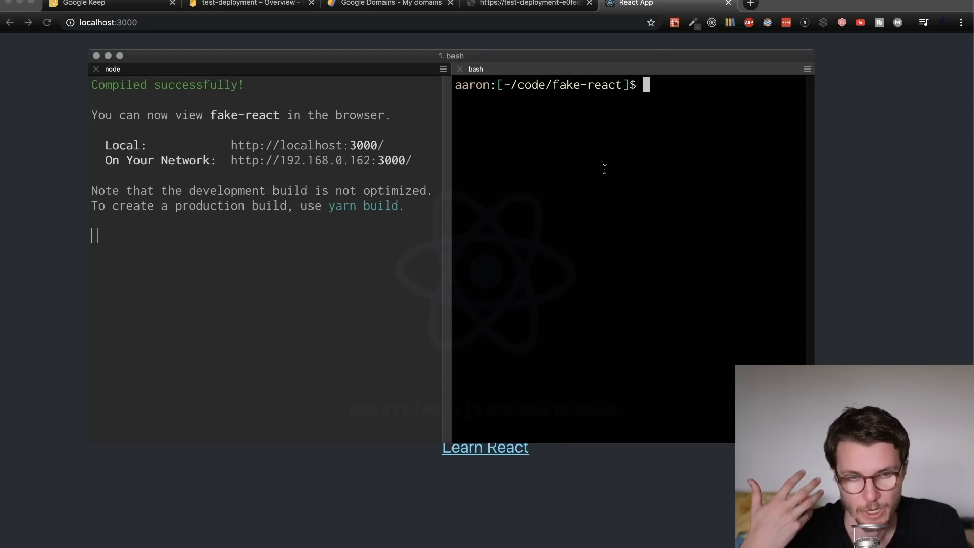
Step: Run yarn start and yarn build to produce the fake-react build folder
type("yar")
type("ls")
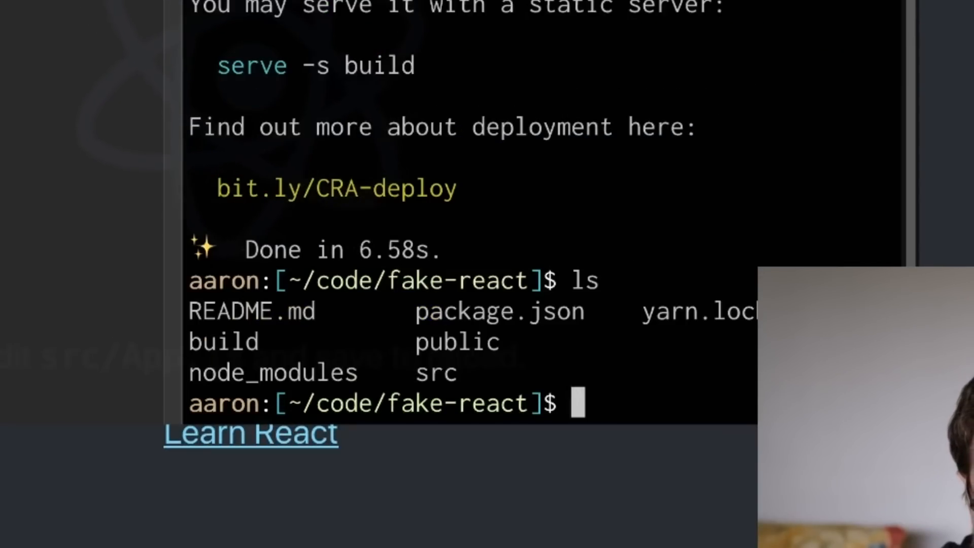
double_click(222, 342)
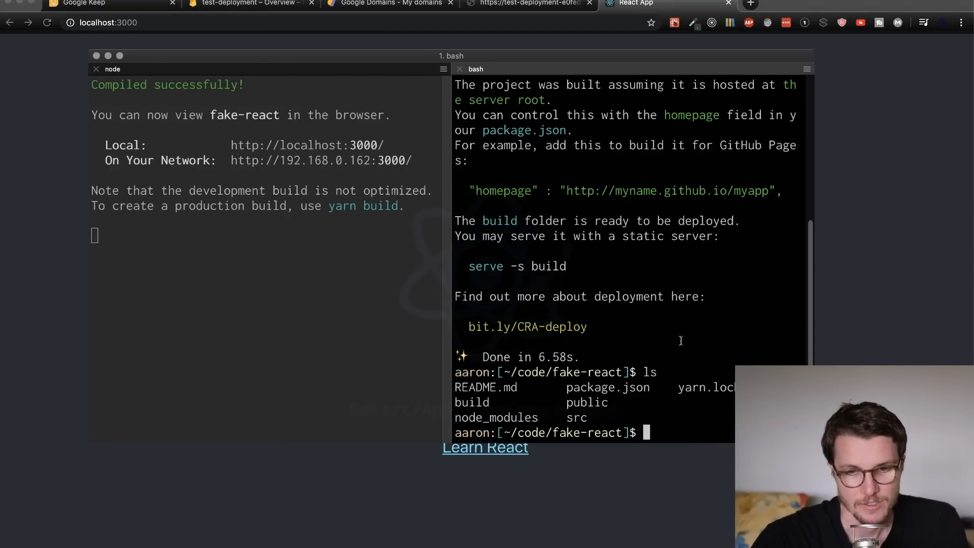
Step: Run firebase init for Hosting on test-deployment-e0fed with public directory build as a single-page app
type("firebase in")
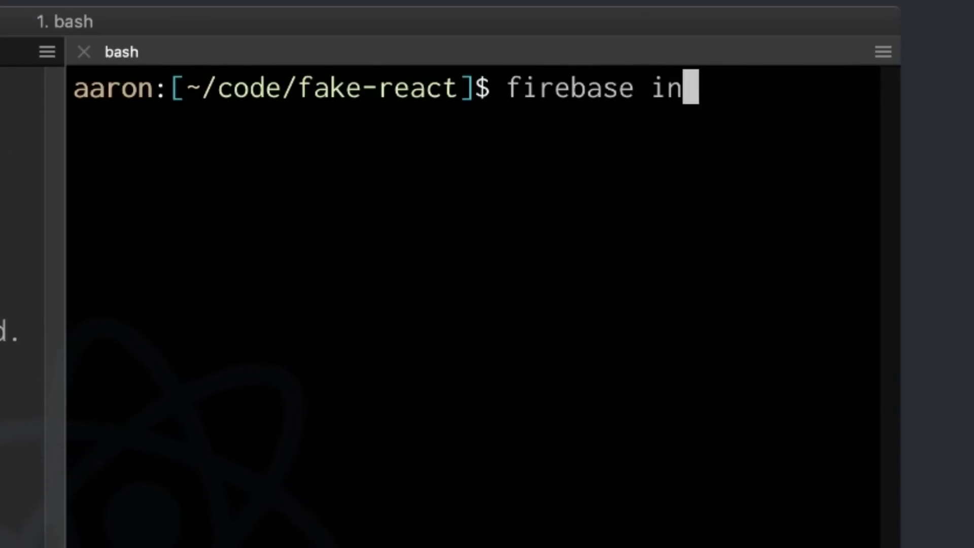
key("Enter")
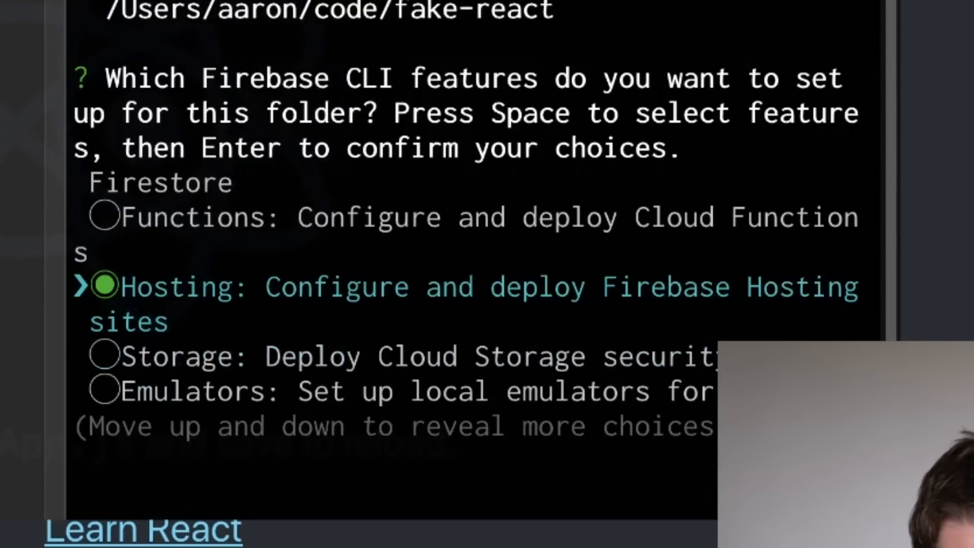
key("enter")
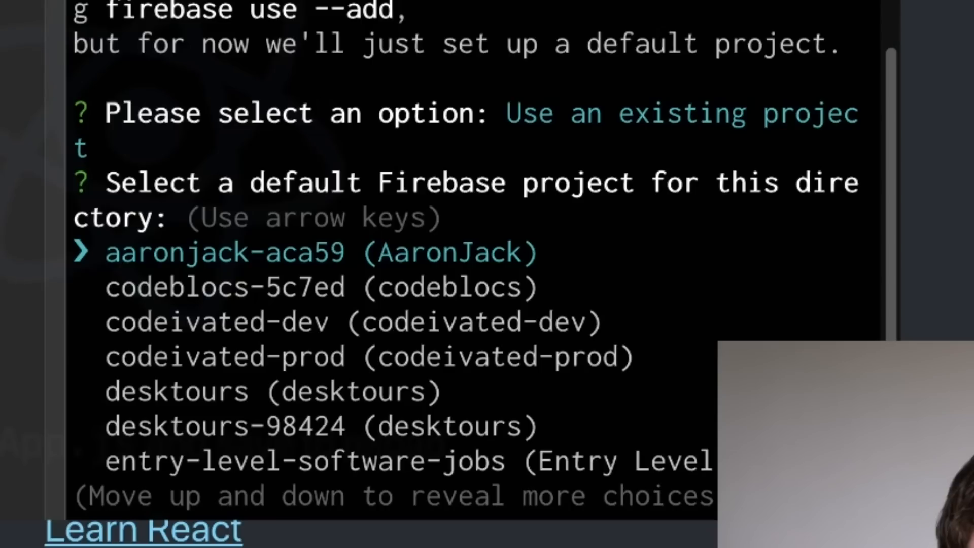
key("down")
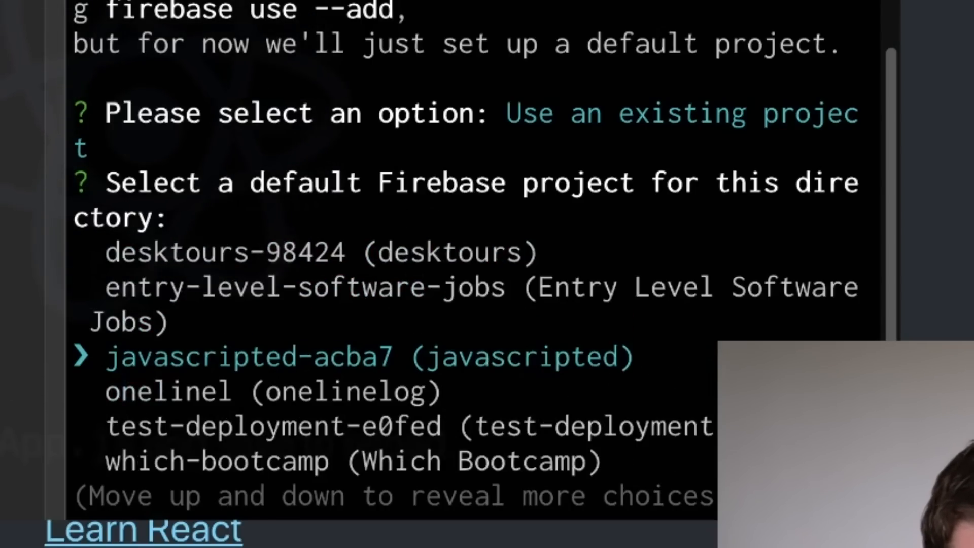
key("Down")
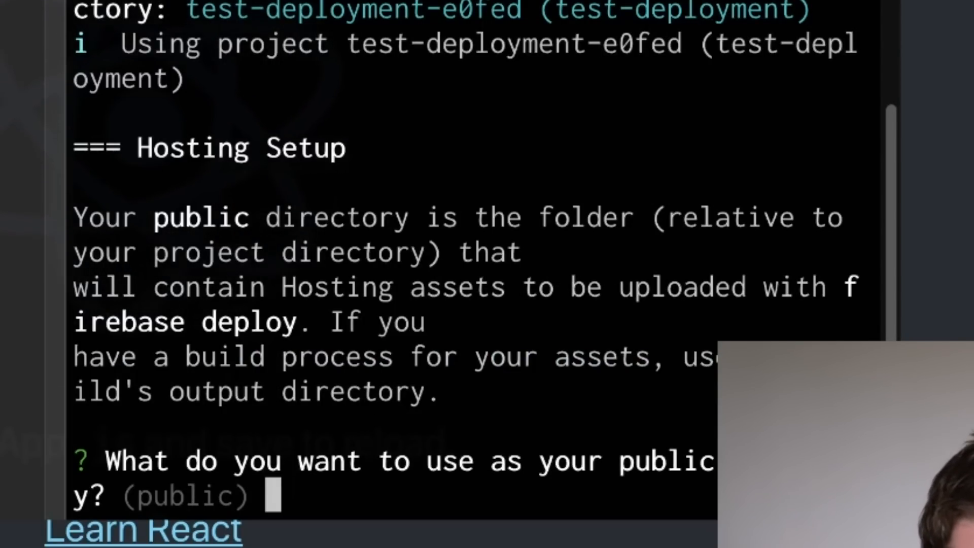
type("build")
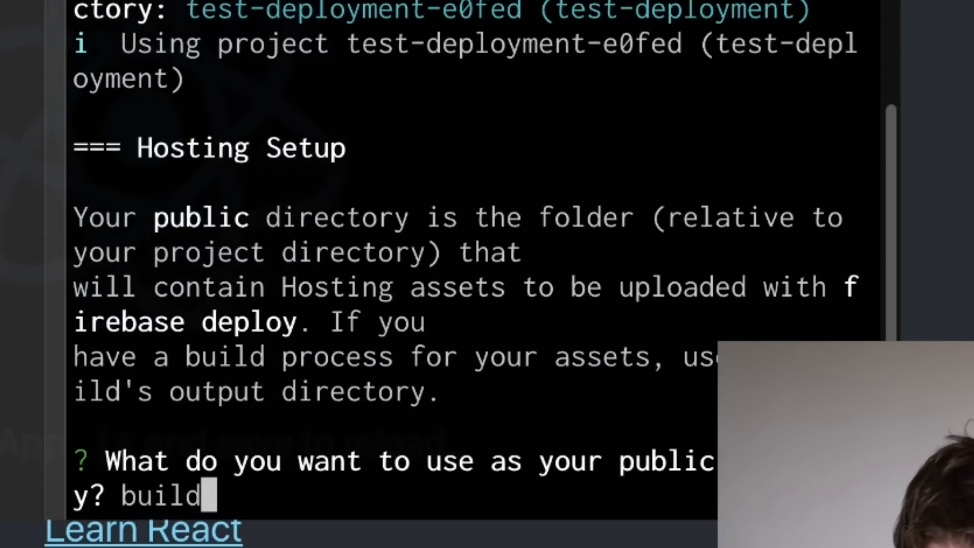
key("Enter")
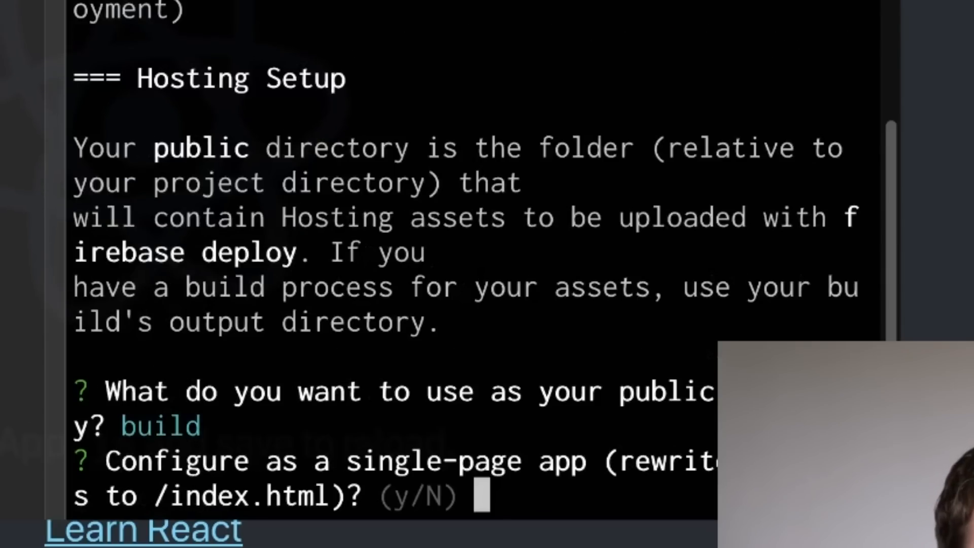
type("y")
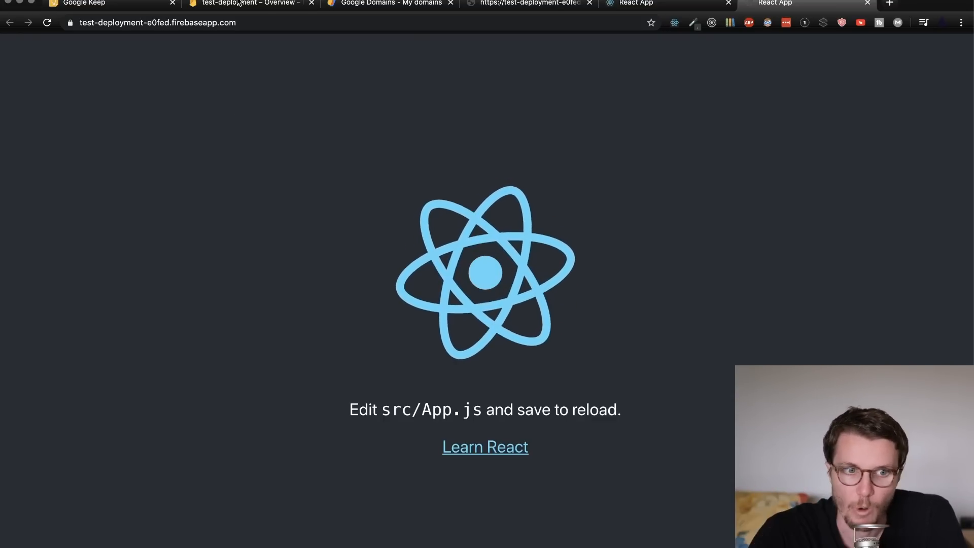
Step: From the Hosting dashboard of test-deployment-e0fed, begin adding a custom domain
left_click(248, 3)
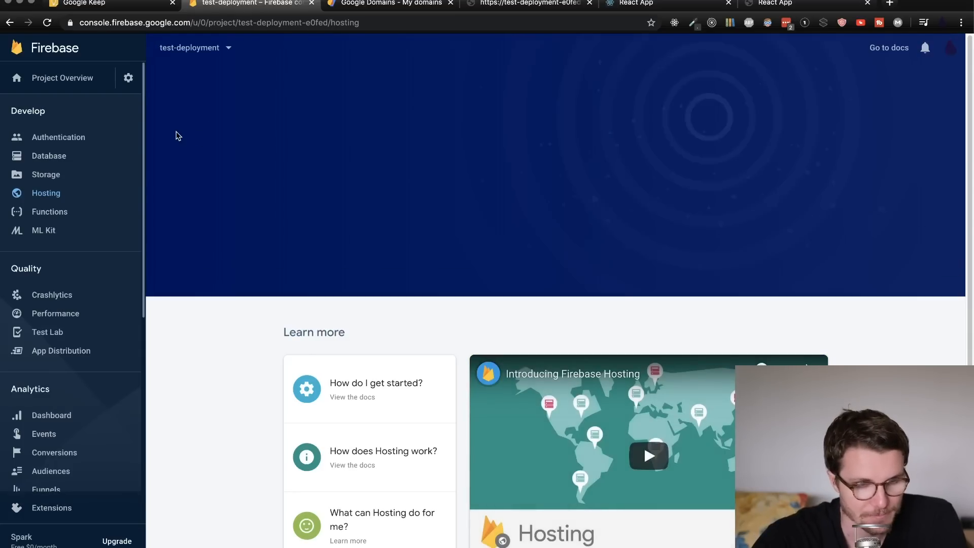
left_click(45, 193)
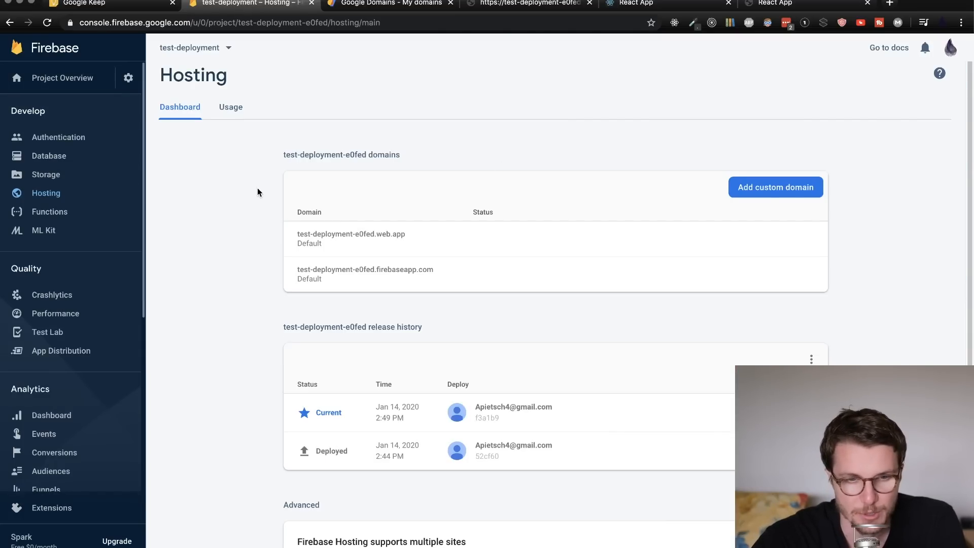
left_click(774, 187)
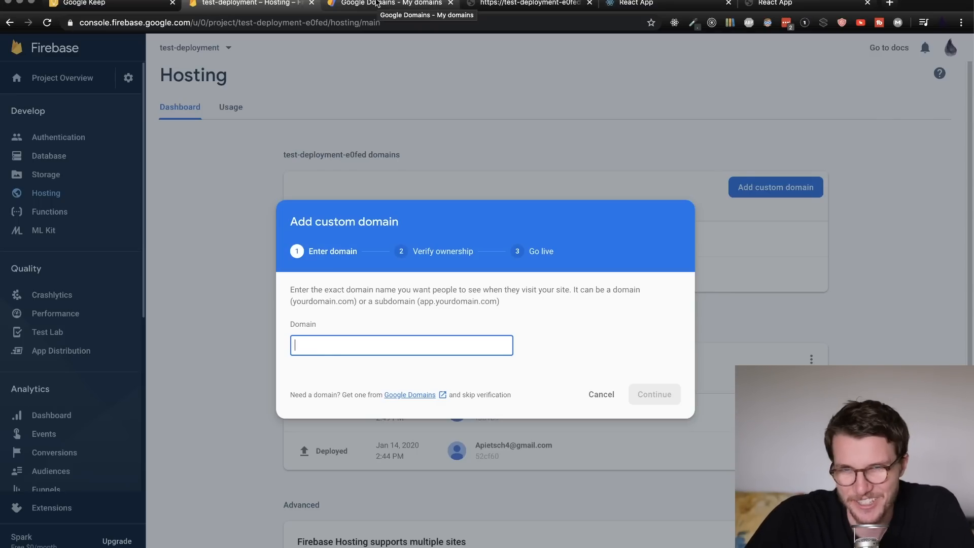
left_click(389, 4)
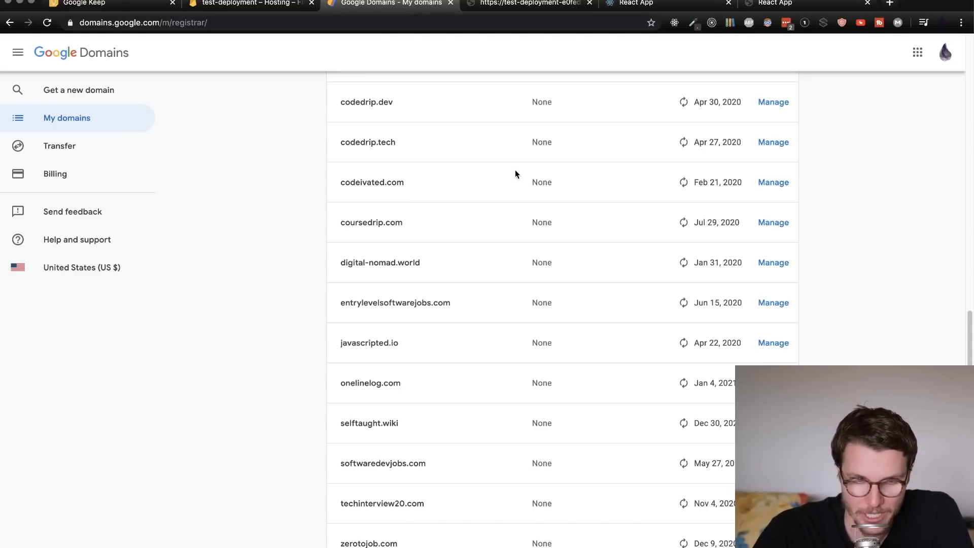
mouse_move(417, 147)
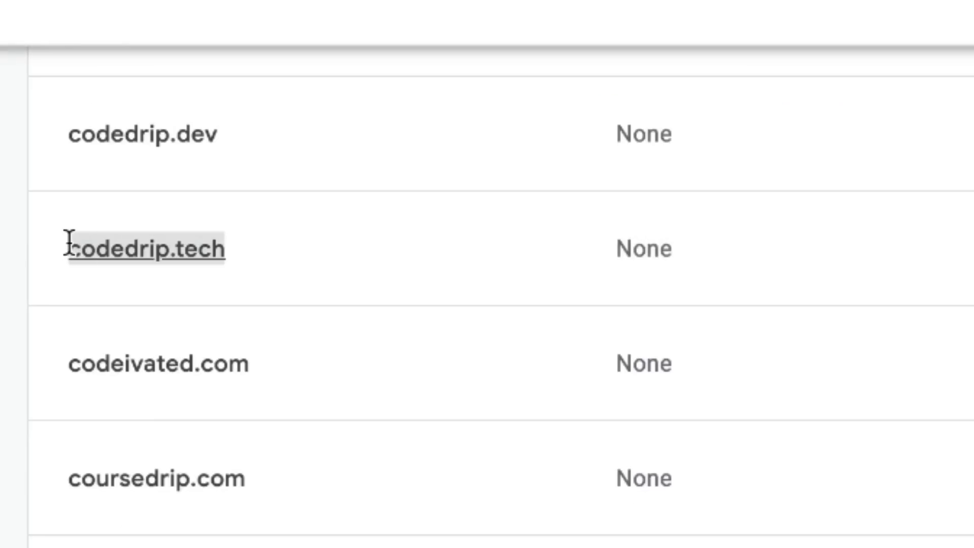
Step: Advance the codedrip.tech dialog to Go live showing the two A records, checking Google Domains alongside
left_click(775, 187)
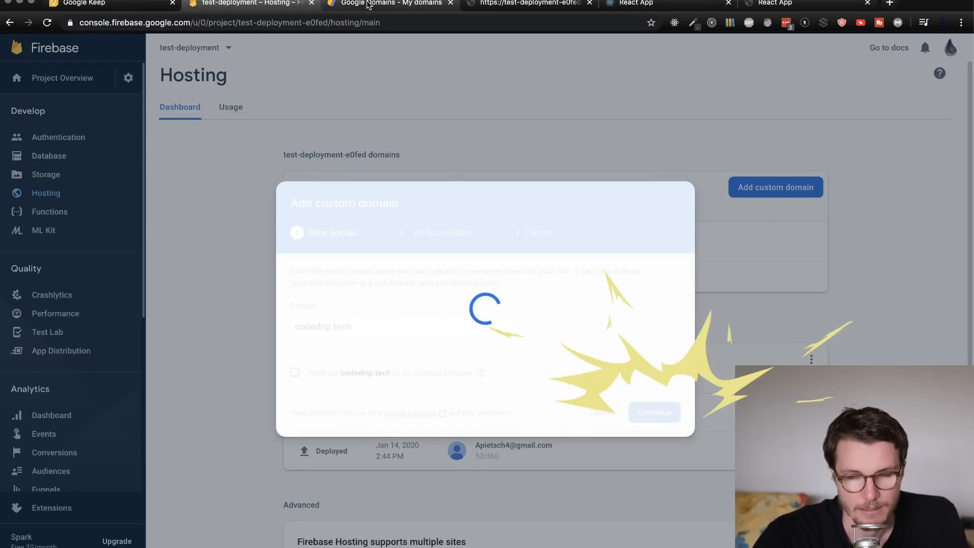
left_click(390, 3)
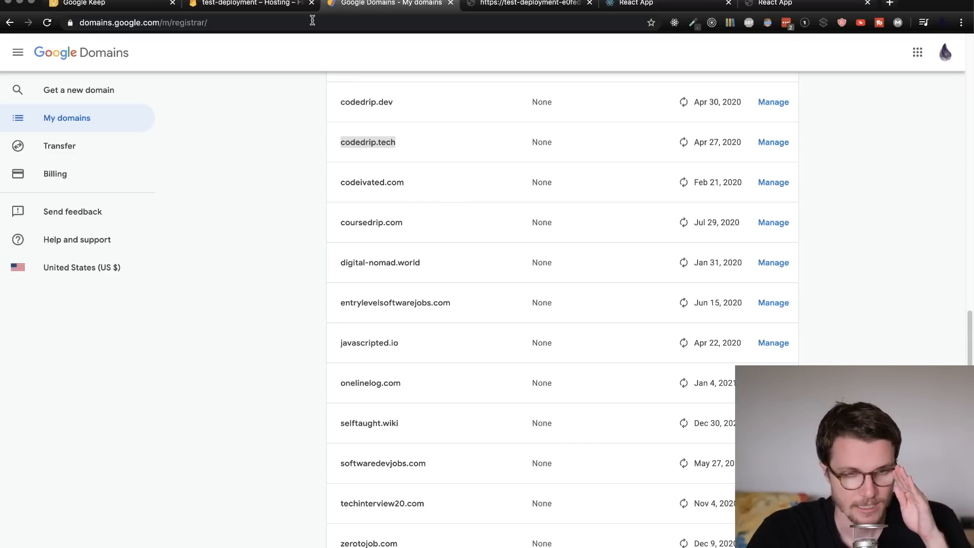
left_click(249, 4)
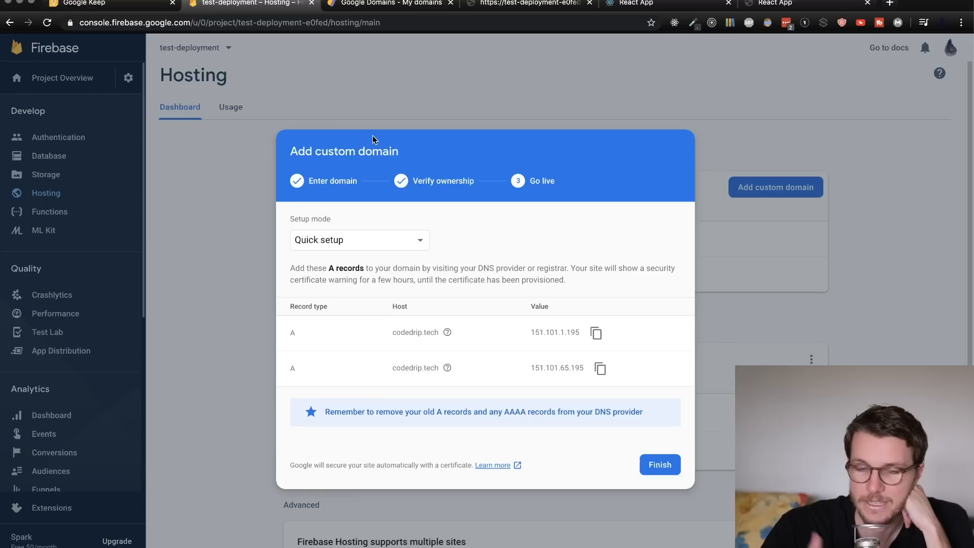
mouse_move(539, 407)
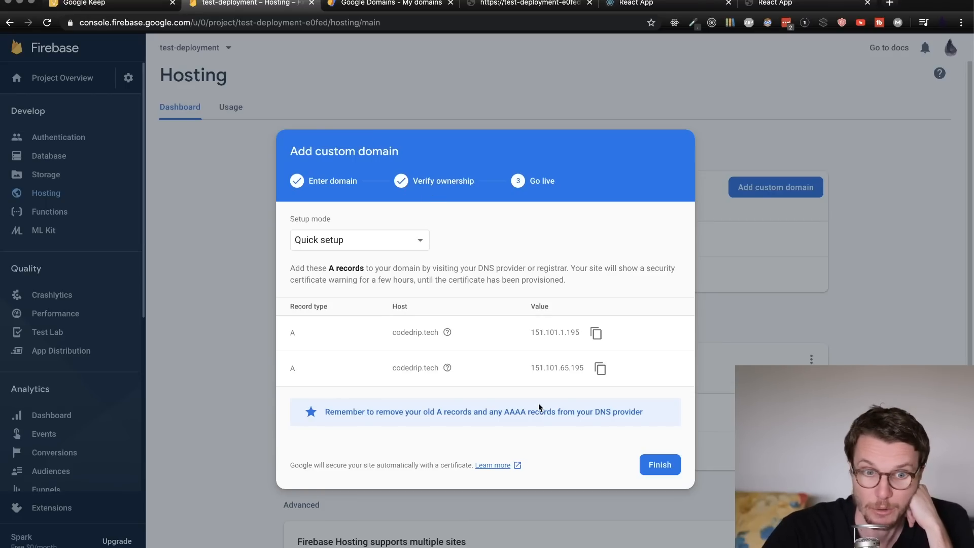
mouse_move(468, 424)
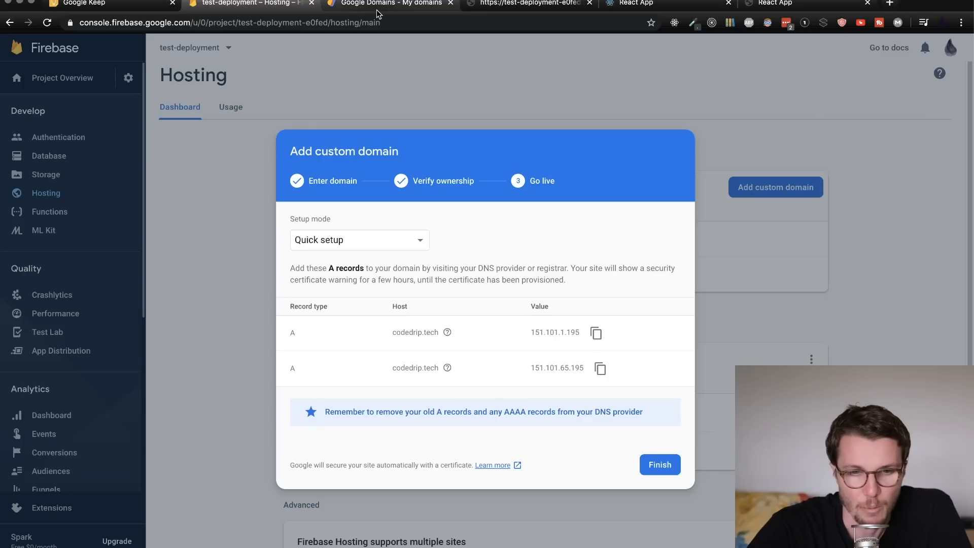
mouse_move(339, 98)
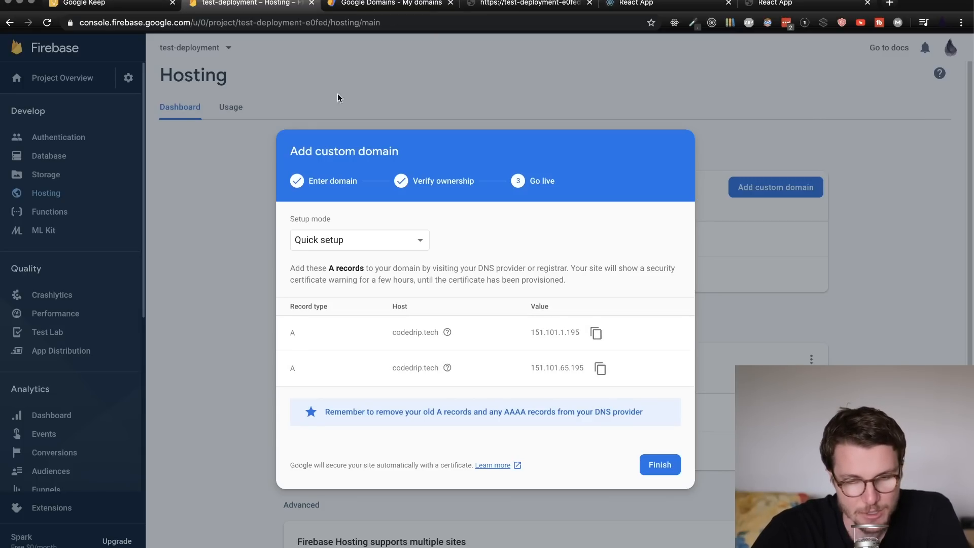
left_click(386, 4)
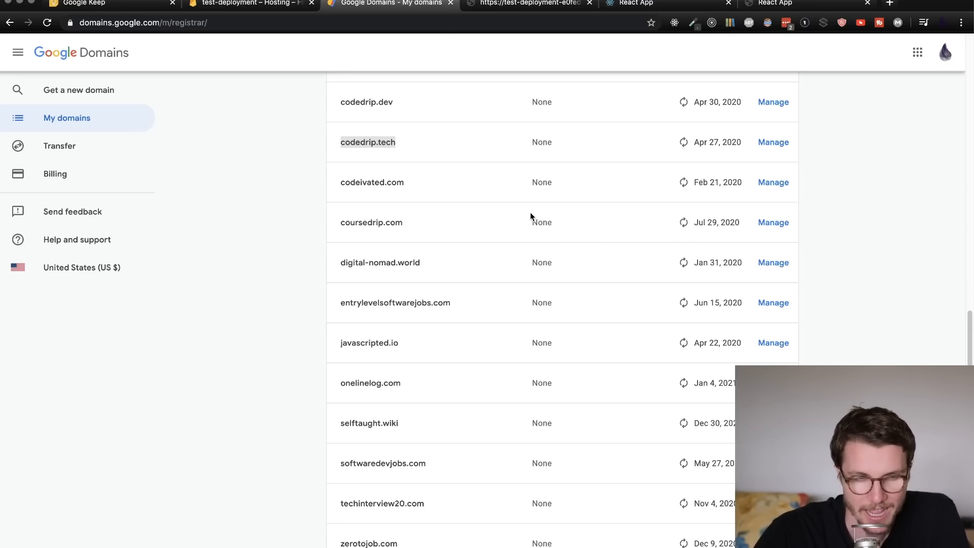
Step: Reach codedrip.tech's DNS custom resource records in Google Domains with Firebase's A values at hand
left_click(367, 142)
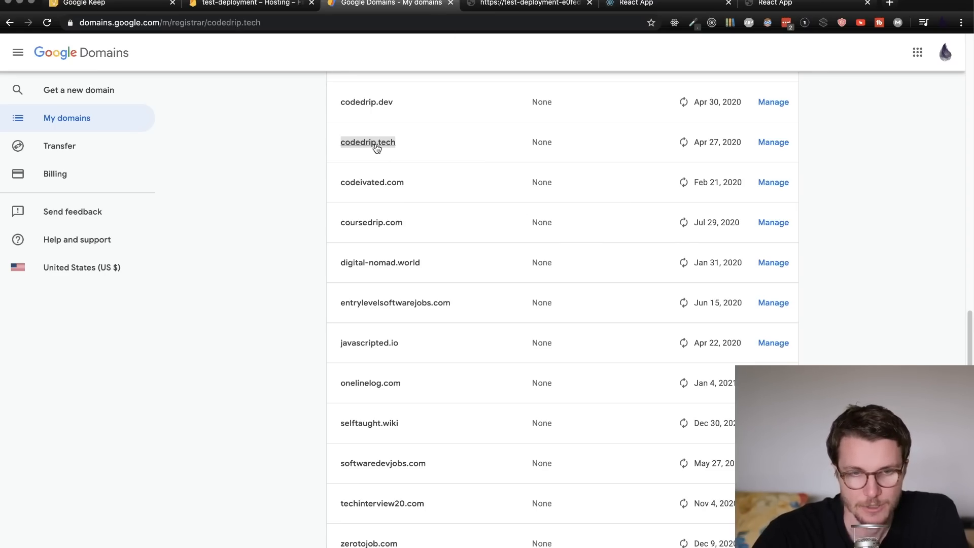
left_click(367, 142)
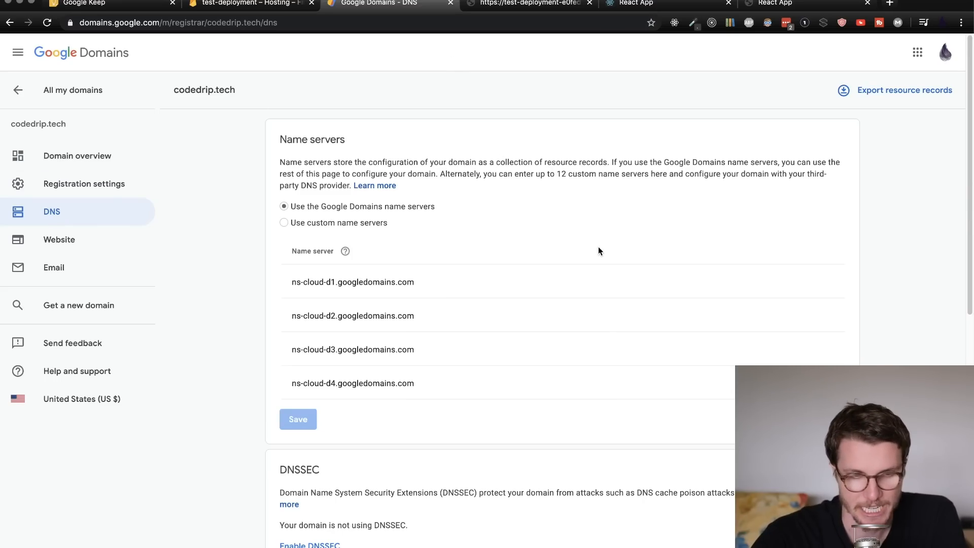
scroll("down", 3)
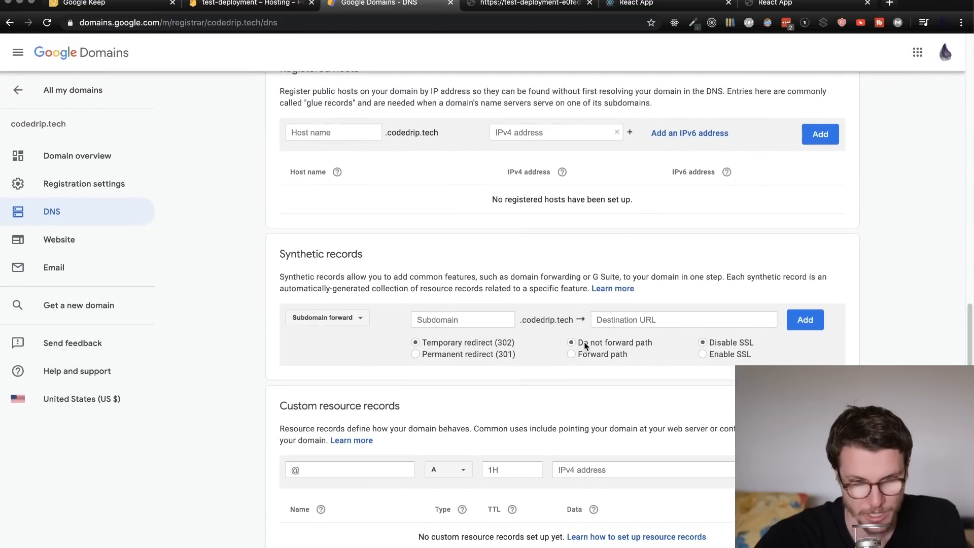
scroll("down", 3)
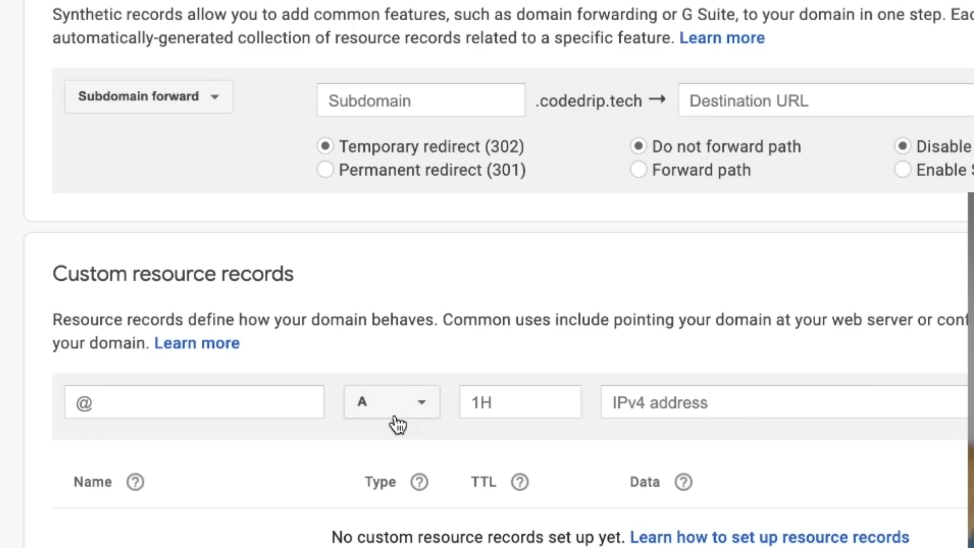
left_click(249, 4)
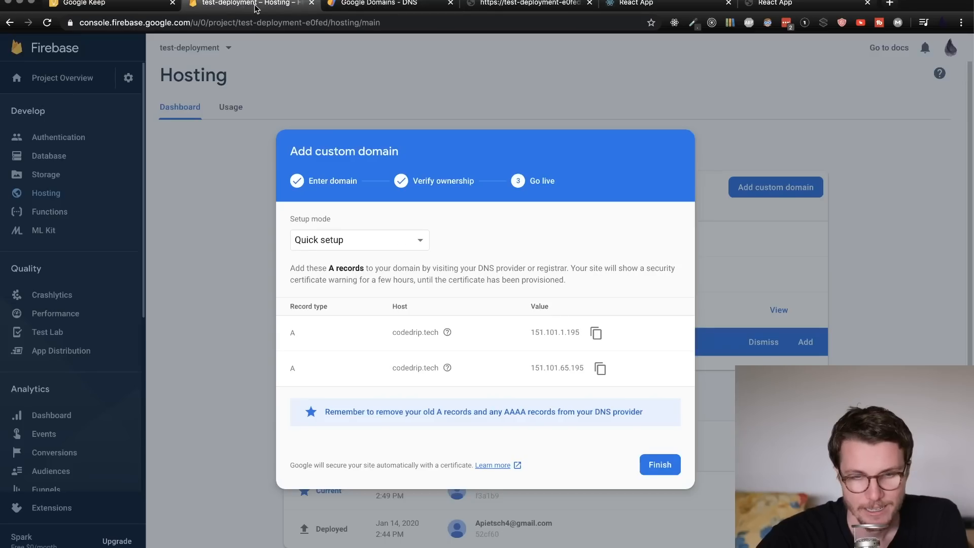
mouse_move(595, 333)
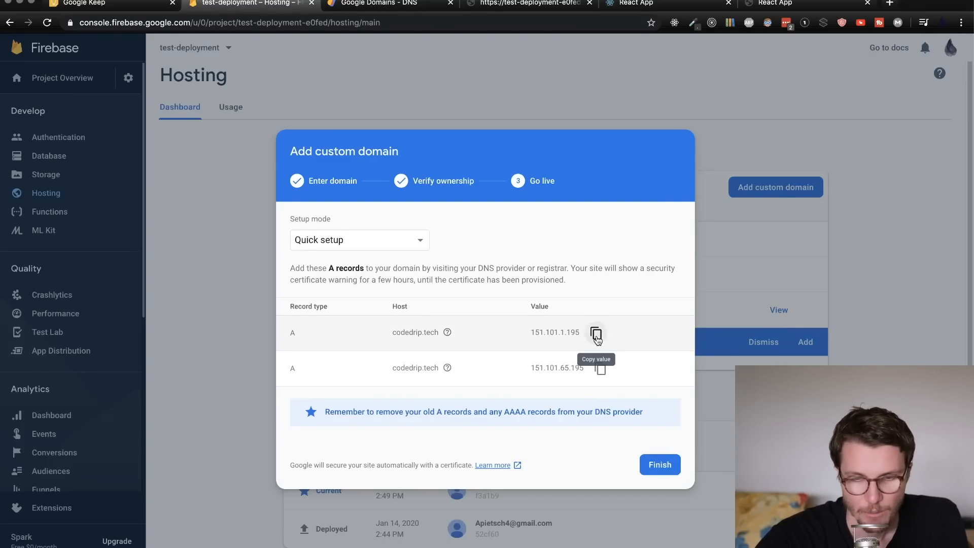
mouse_move(440, 351)
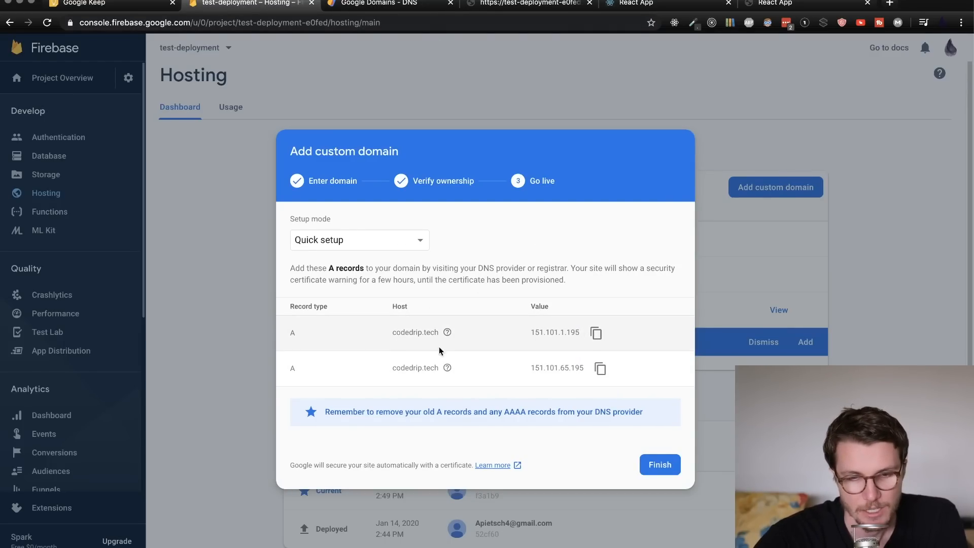
left_click(373, 4)
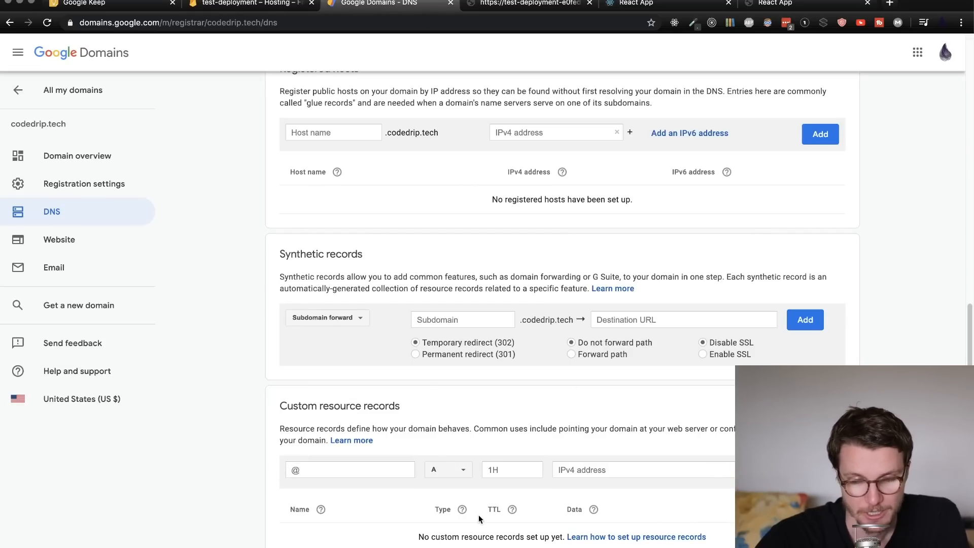
Step: Enter the A record IPs 151.101.1.195 and 151.101.65.195 copied from Firebase
scroll("up", 3)
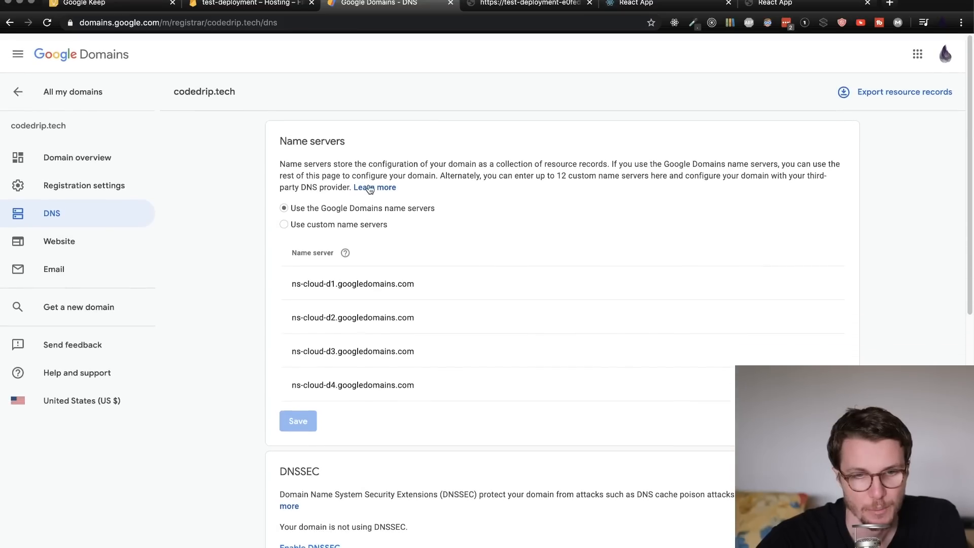
scroll("down", 3)
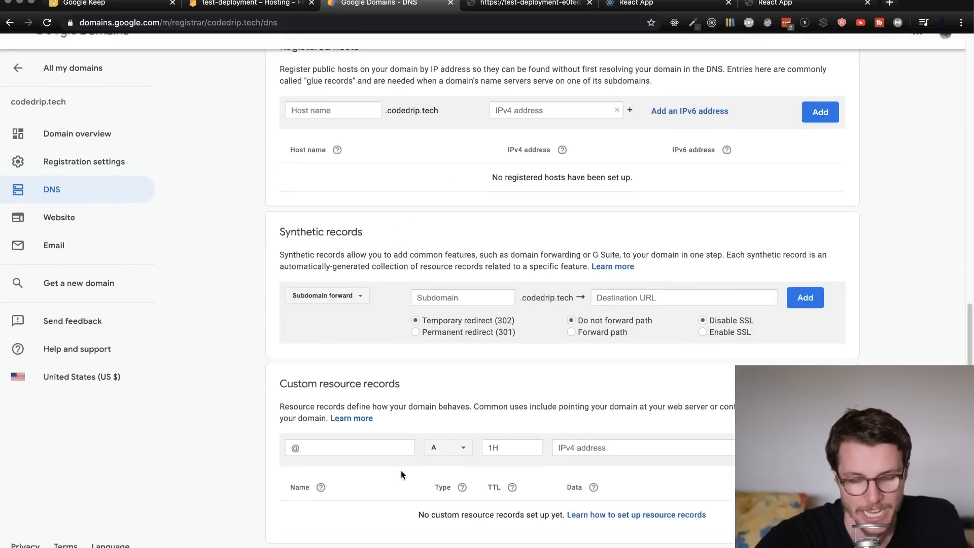
type("151.101.1.195")
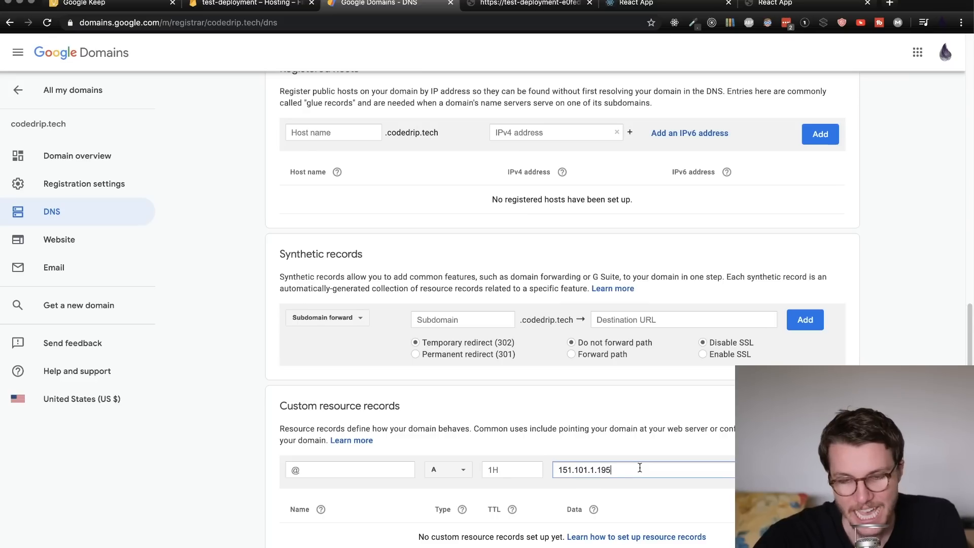
left_click(249, 4)
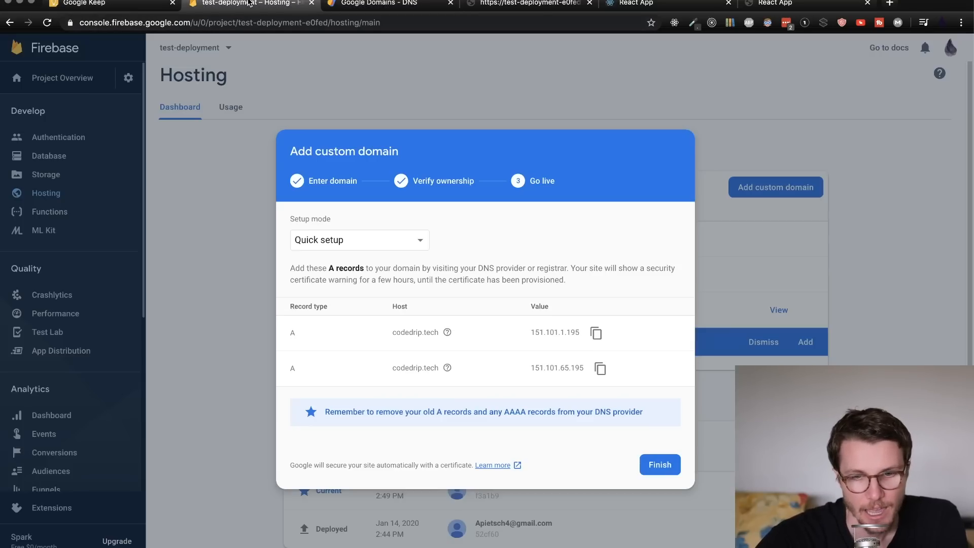
left_click(373, 4)
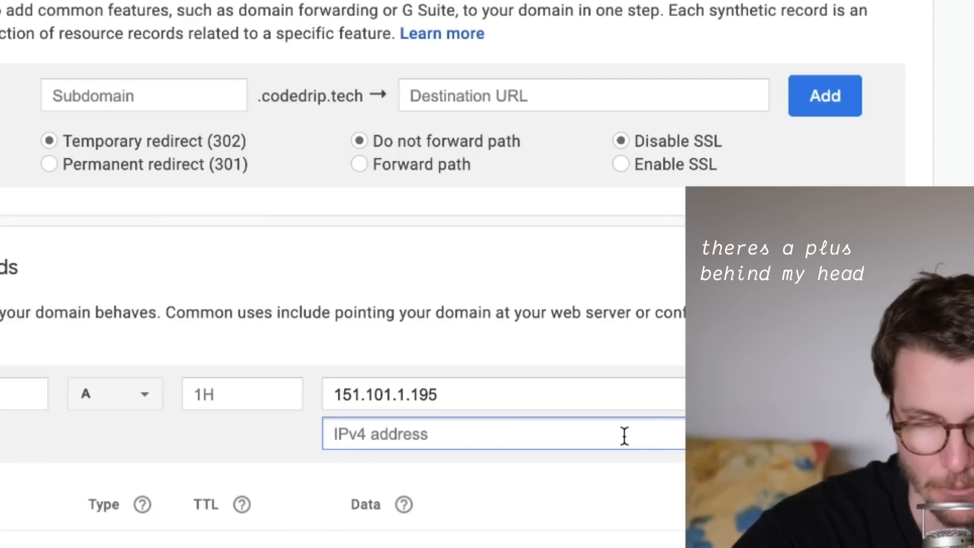
type("151.101.65.195")
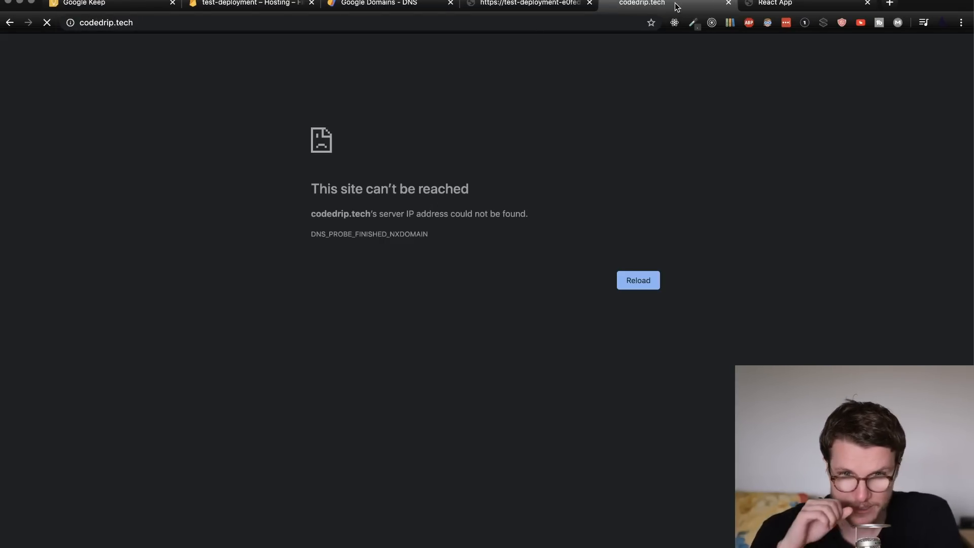
Step: Load codedrip.tech until the React app appears and review its Not Secure certificate warning
left_click(637, 280)
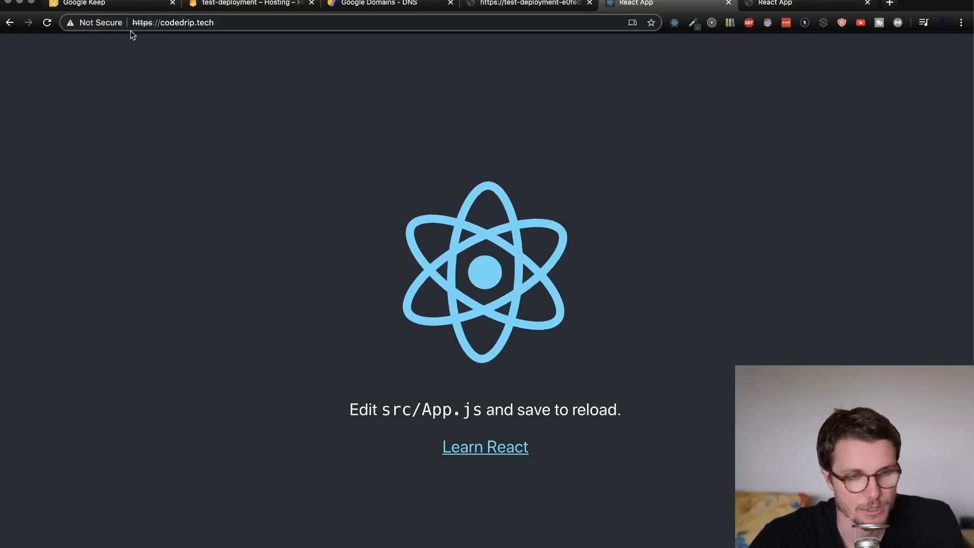
left_click(94, 22)
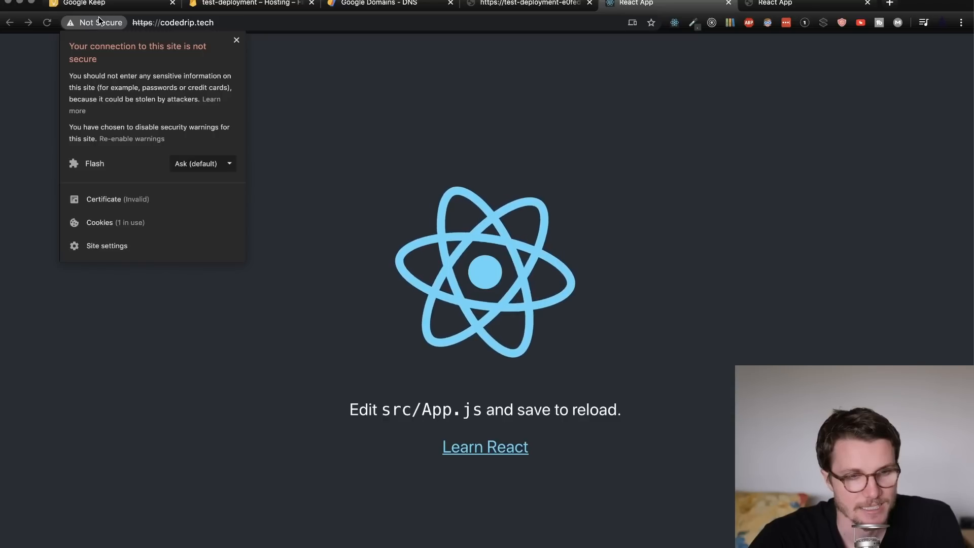
left_click(322, 126)
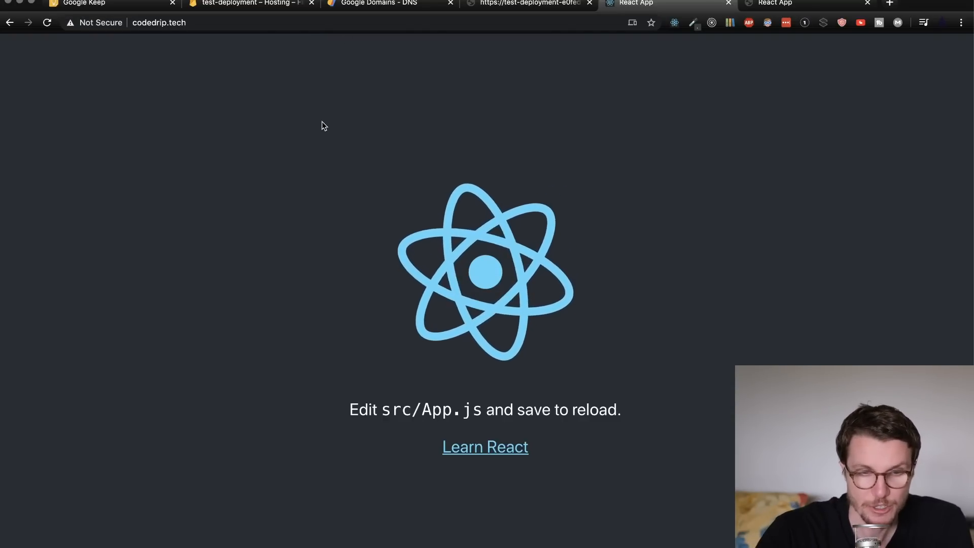
Step: Finish the custom domain dialog so codedrip.tech is listed as needing setup
left_click(249, 3)
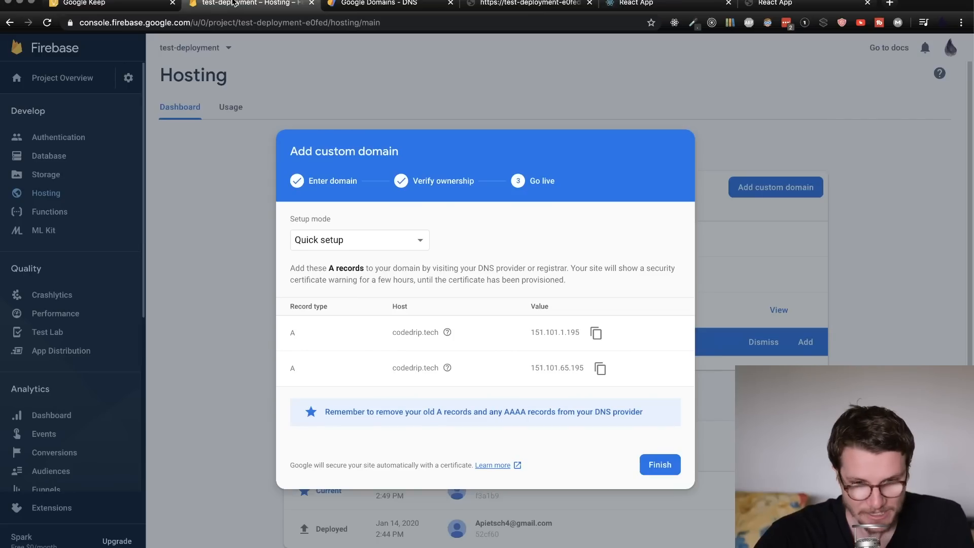
left_click(660, 465)
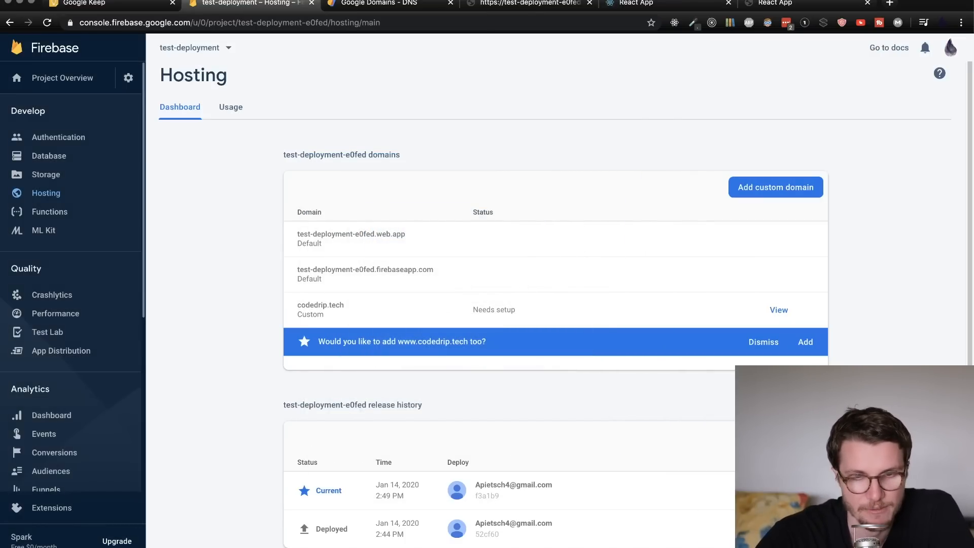